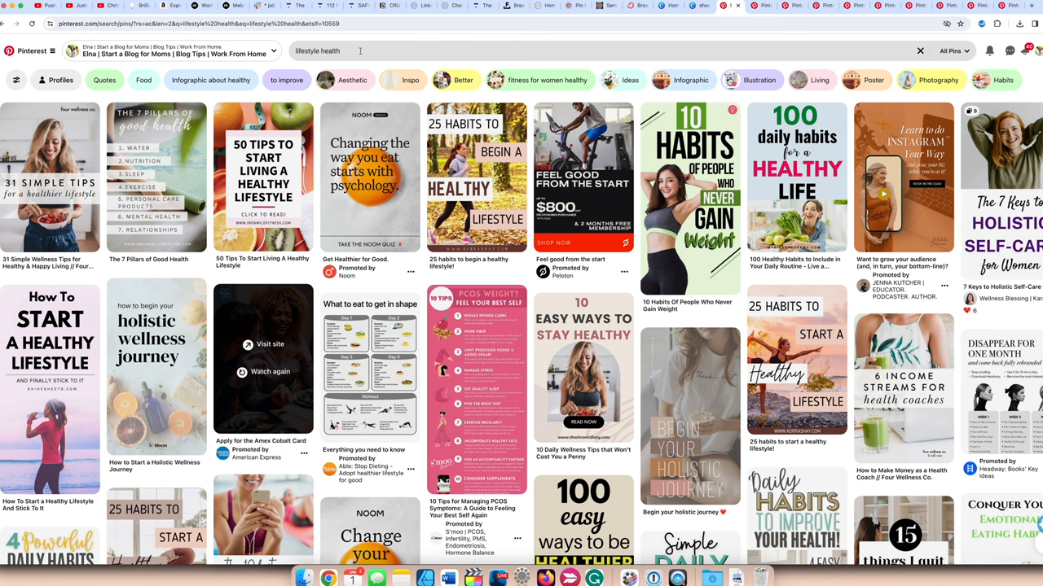
{"action": "mouse_move", "coordinate": [710, 54]}
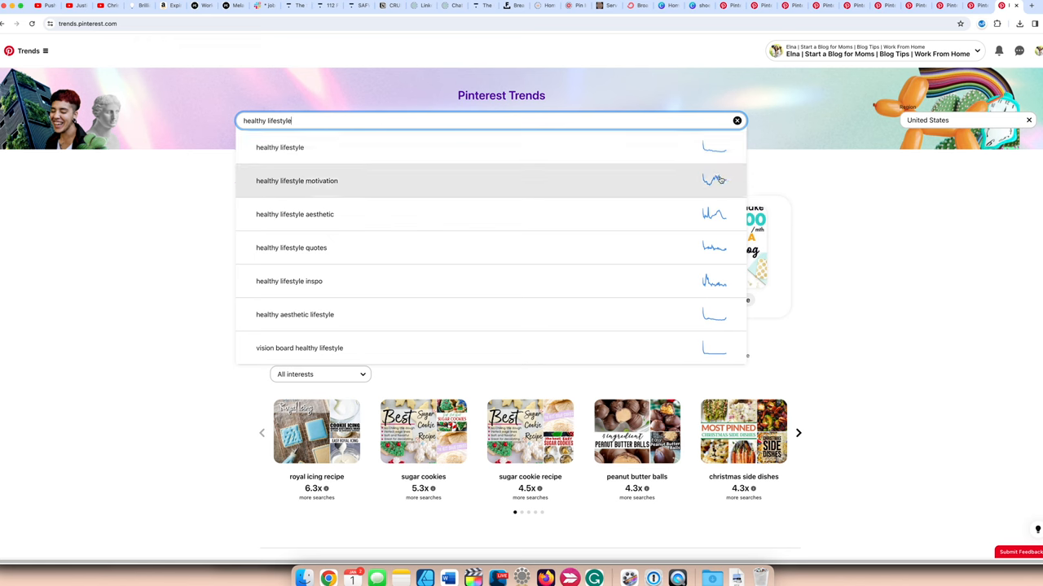
{"action": "mouse_move", "coordinate": [355, 186]}
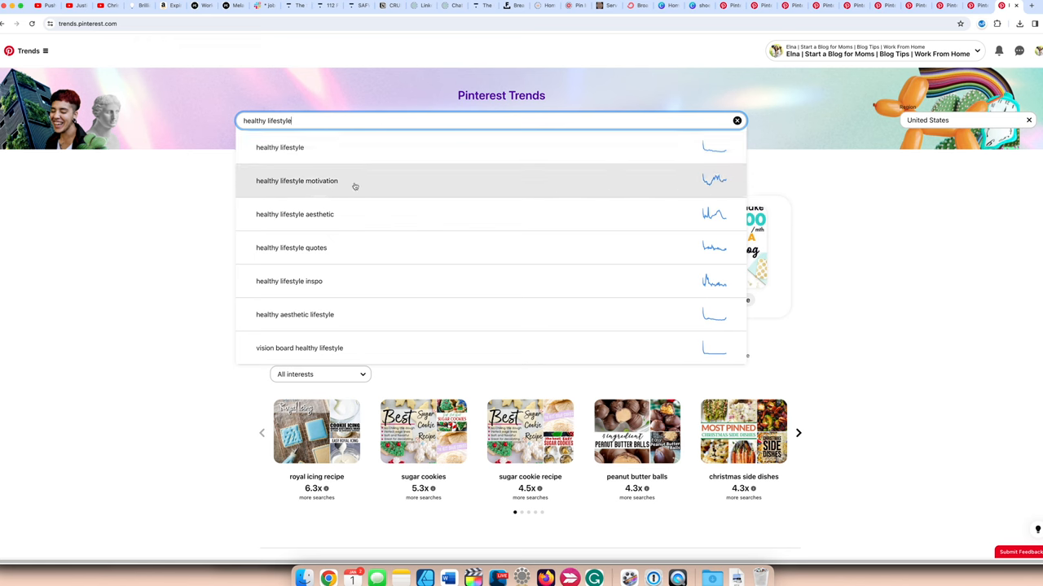
{"action": "mouse_move", "coordinate": [350, 178]}
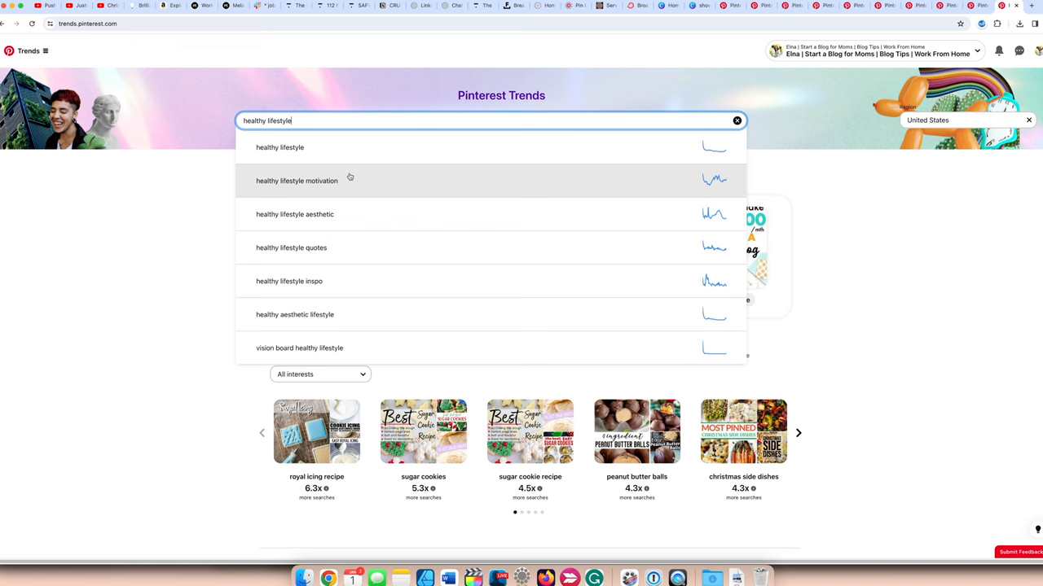
{"action": "mouse_move", "coordinate": [684, 185]}
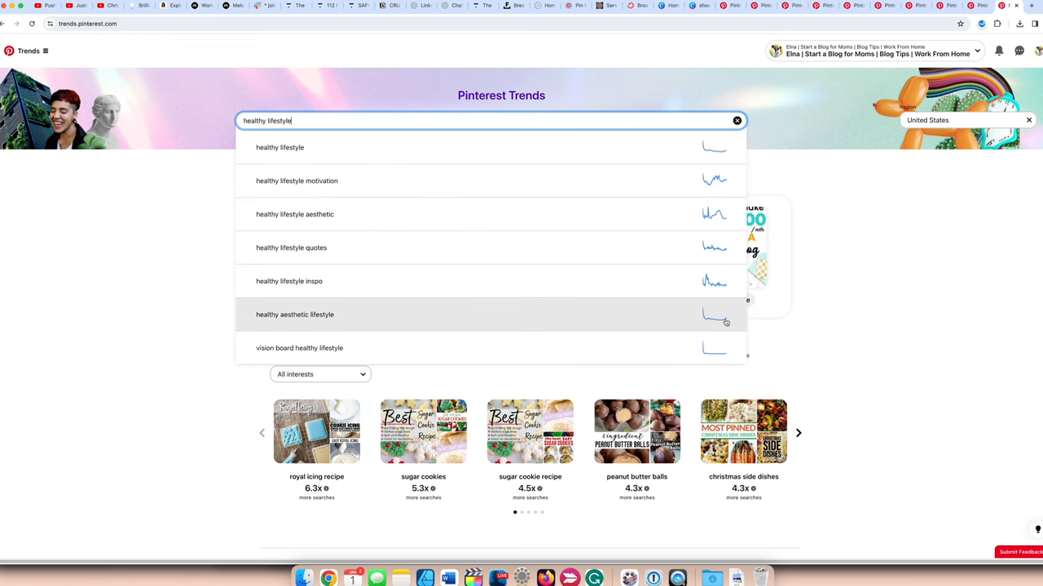
{"action": "mouse_move", "coordinate": [609, 196]}
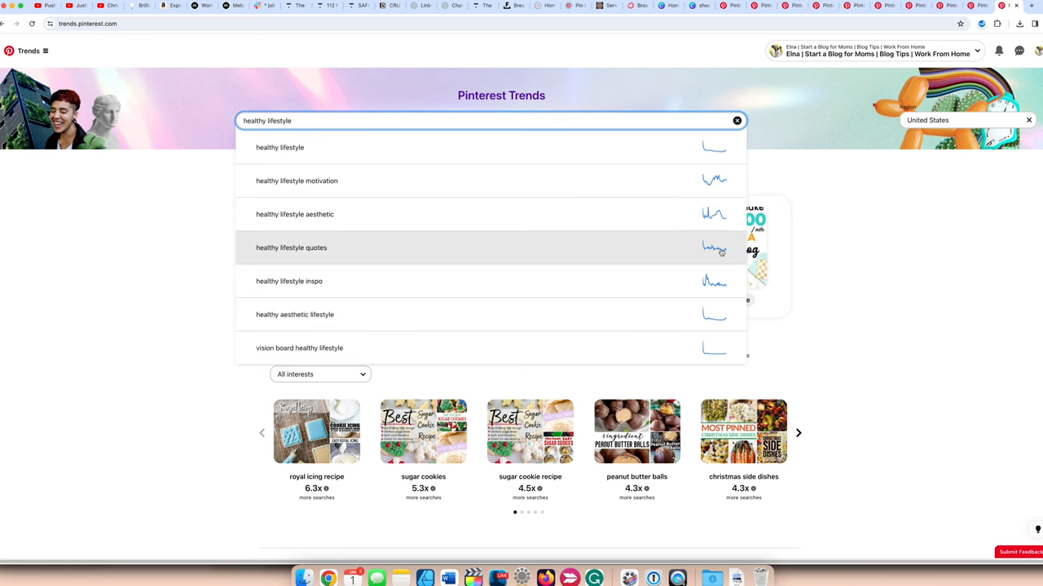
{"action": "mouse_move", "coordinate": [314, 254]}
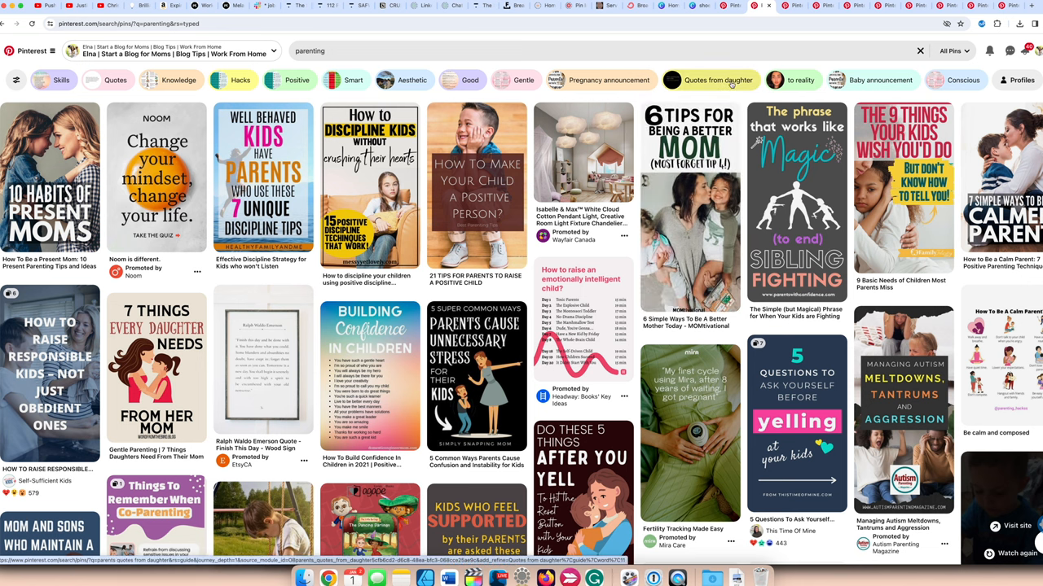
{"action": "mouse_move", "coordinate": [583, 150]}
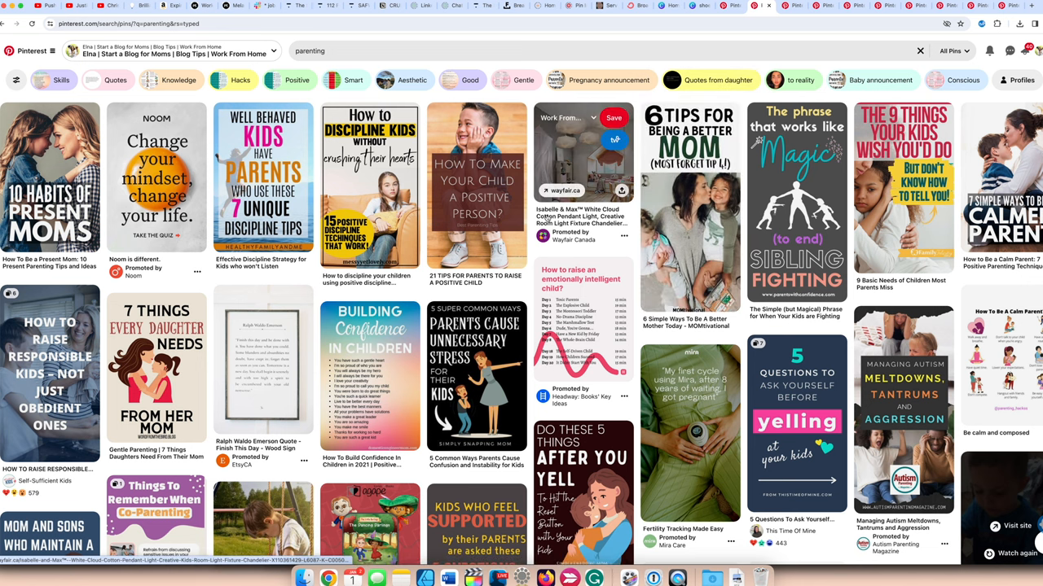
{"action": "mouse_move", "coordinate": [476, 188]}
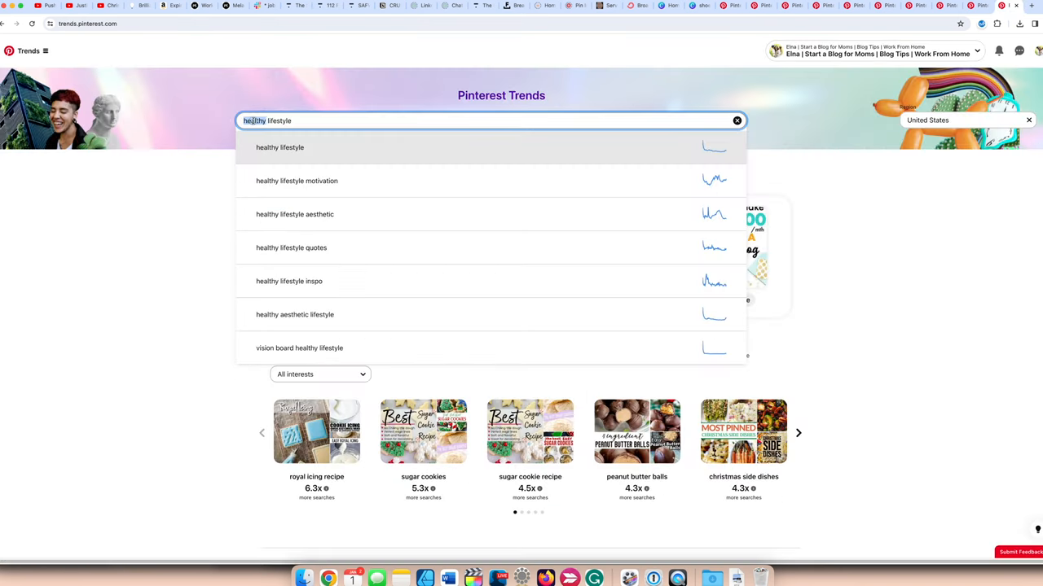
Look up 'parenting' in Pinterest Trends to see related trending searches like hacks and skills.
{"action": "type", "text": "parenting"}
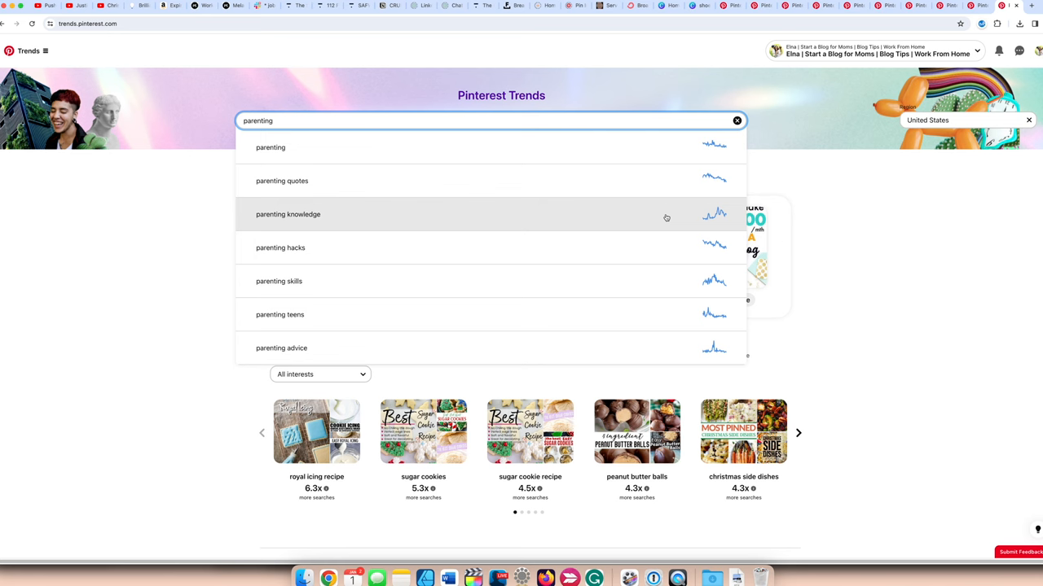
{"action": "mouse_move", "coordinate": [459, 358]}
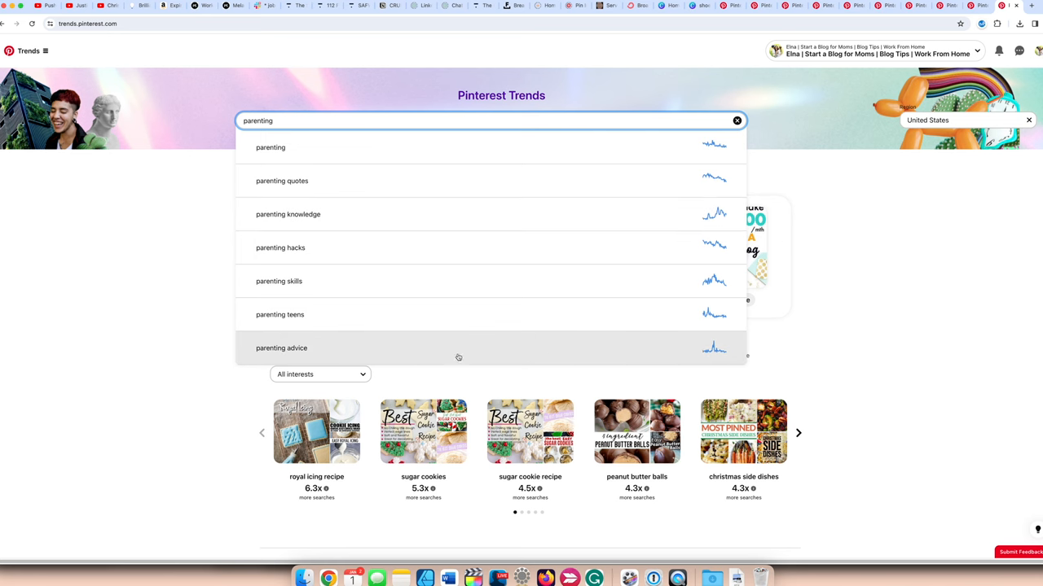
{"action": "mouse_move", "coordinate": [738, 352]}
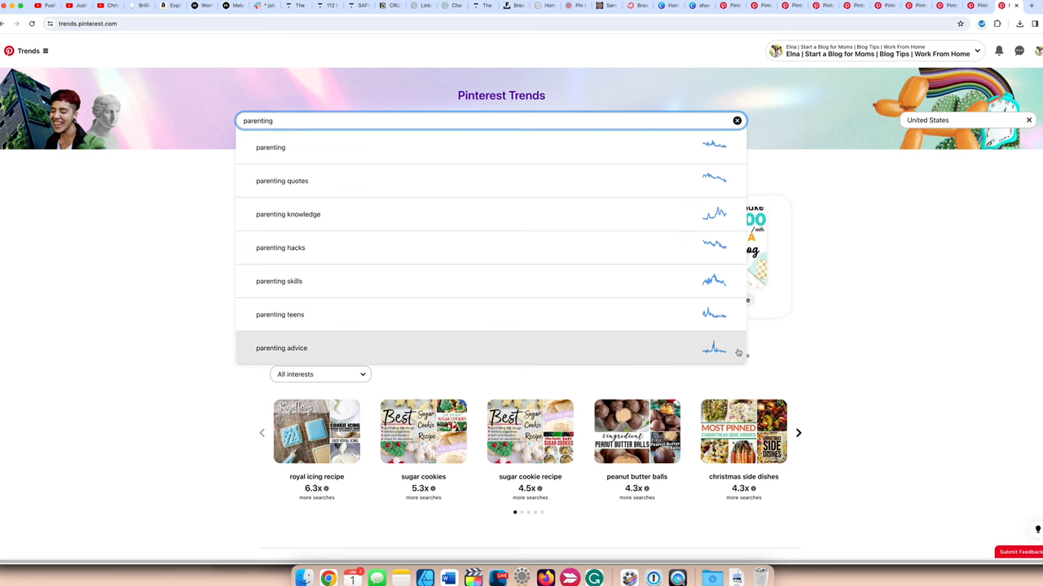
{"action": "mouse_move", "coordinate": [704, 315]}
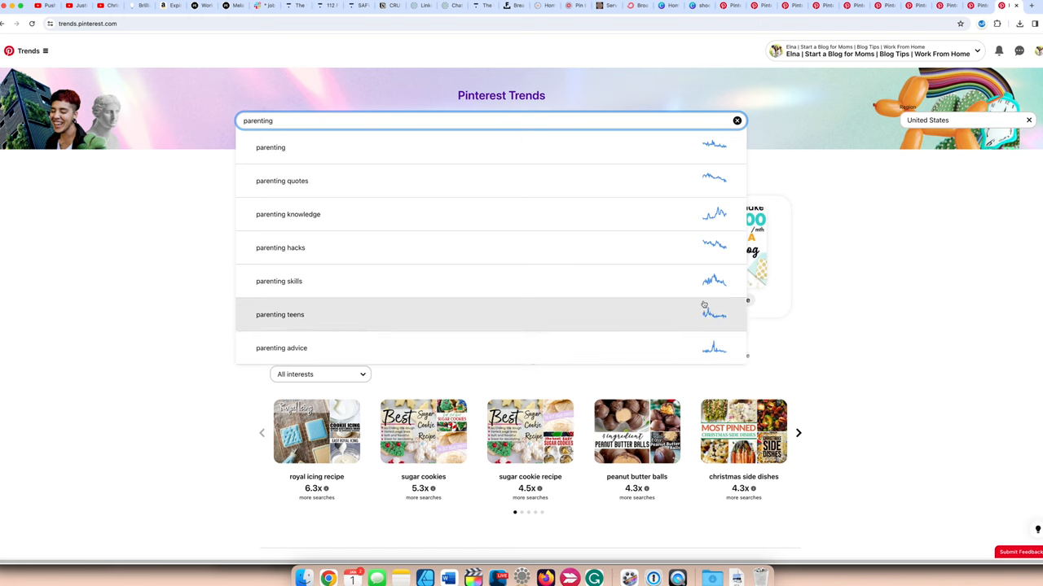
{"action": "mouse_move", "coordinate": [692, 318]}
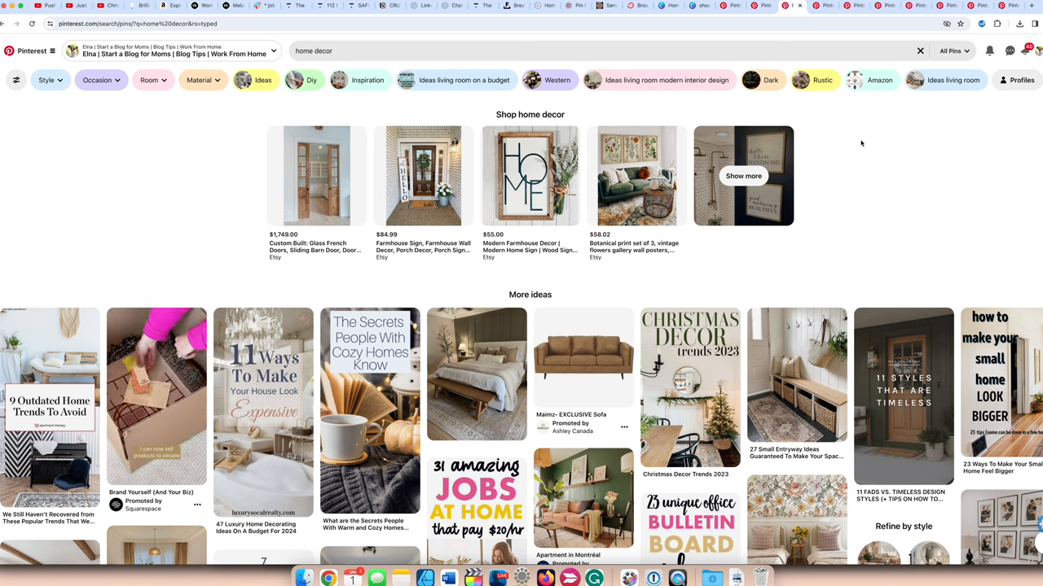
Browse the home decor pin results and review the Material filter options.
{"action": "scroll", "scroll_direction": "down", "scroll_amount": 3}
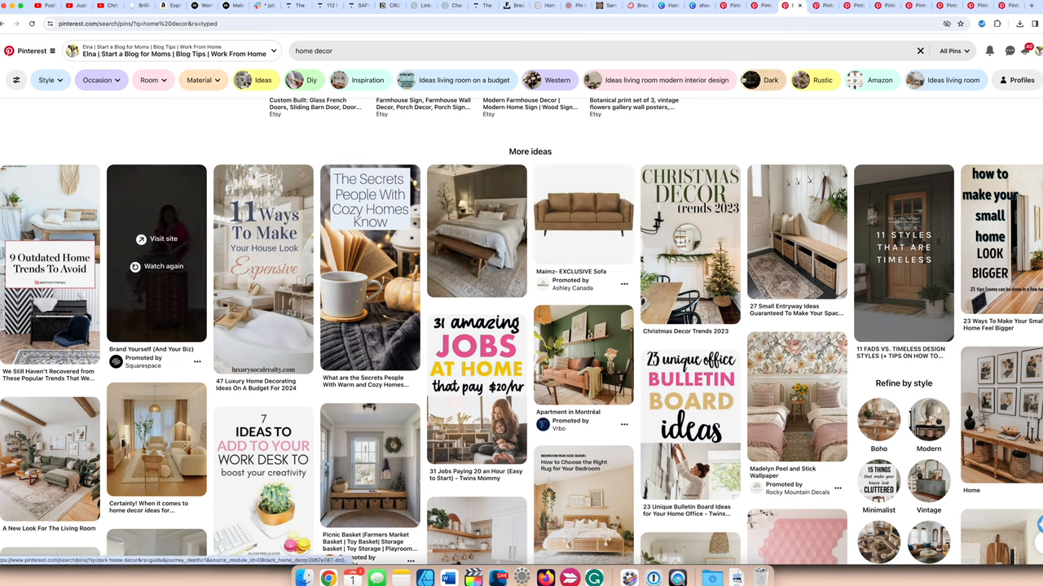
{"action": "left_click", "coordinate": [821, 80]}
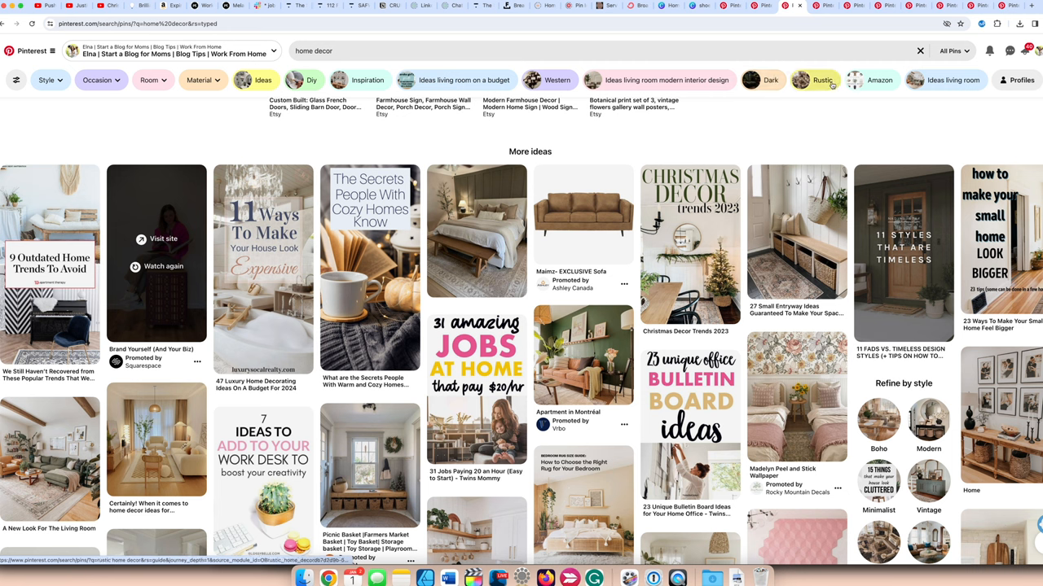
{"action": "mouse_move", "coordinate": [362, 95]}
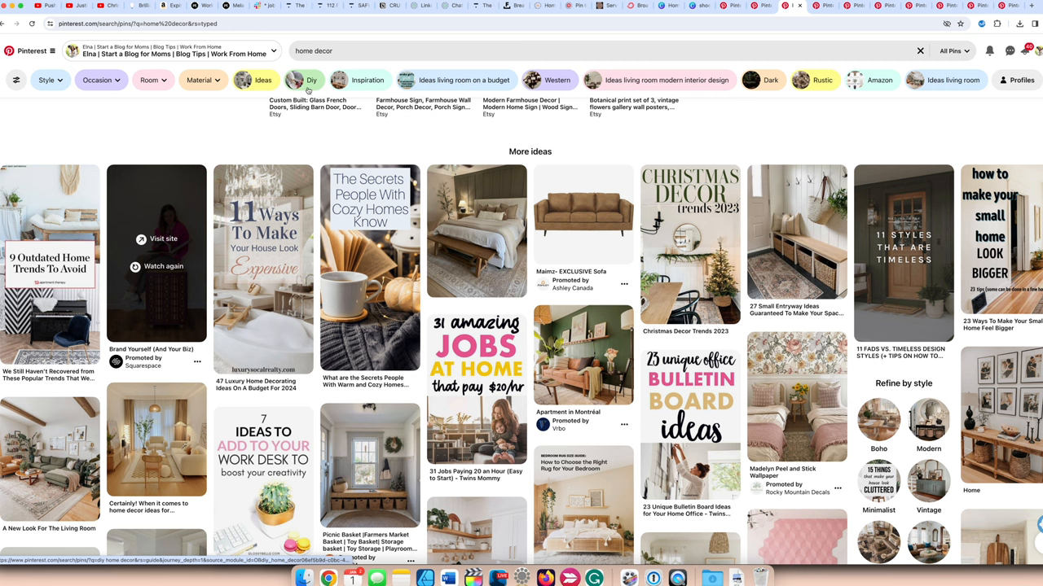
{"action": "left_click", "coordinate": [199, 80]}
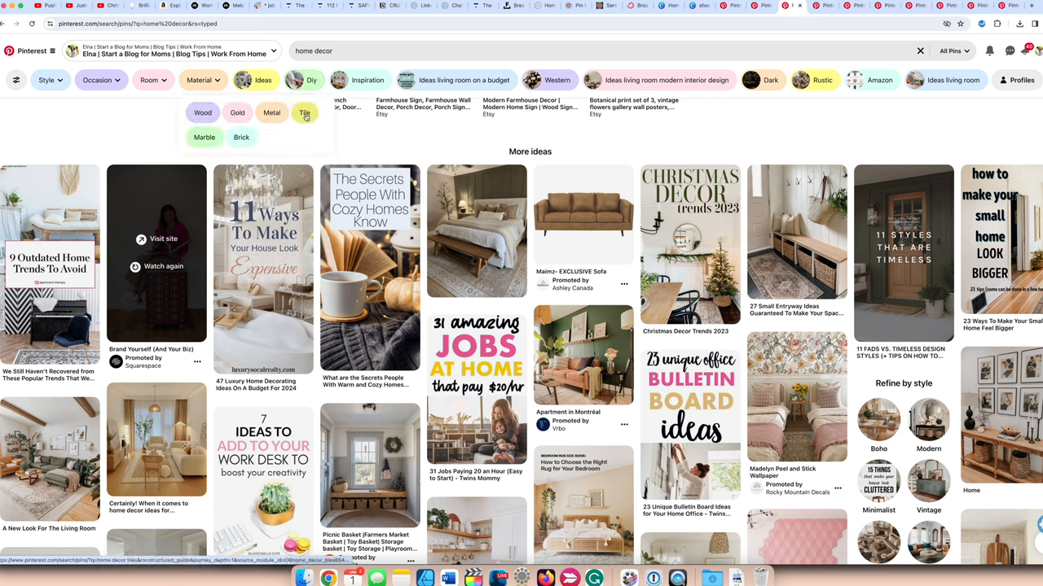
{"action": "left_click", "coordinate": [49, 80]}
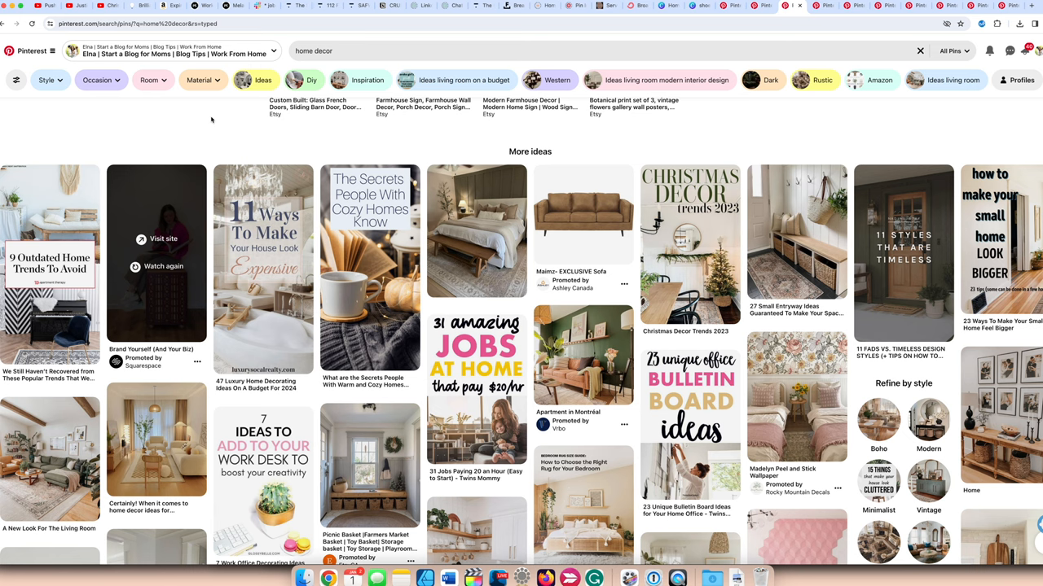
Keep scrolling down through the home decor pins.
{"action": "scroll", "scroll_direction": "down", "scroll_amount": 3}
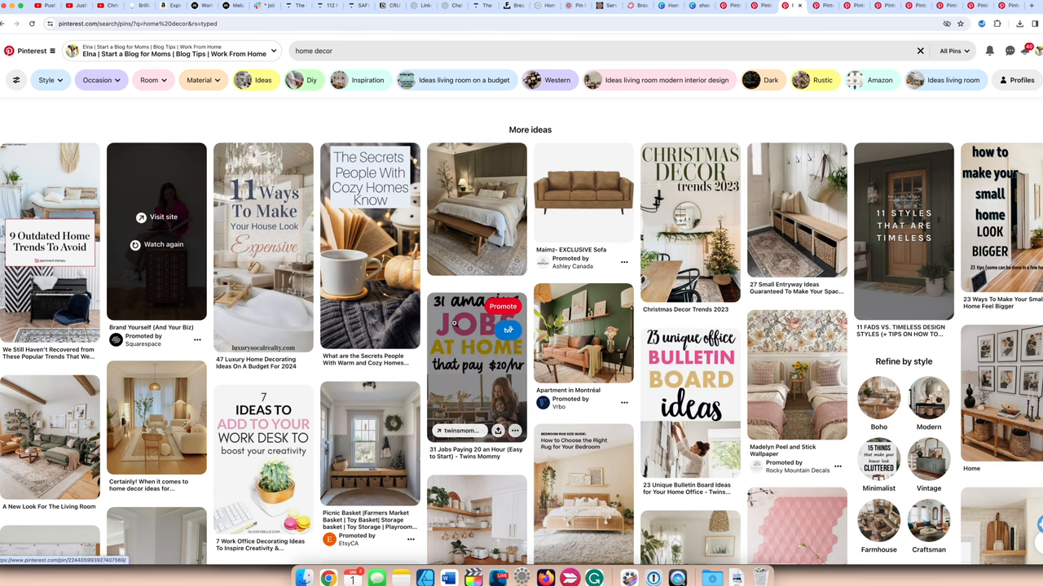
{"action": "scroll", "scroll_direction": "down", "scroll_amount": 3}
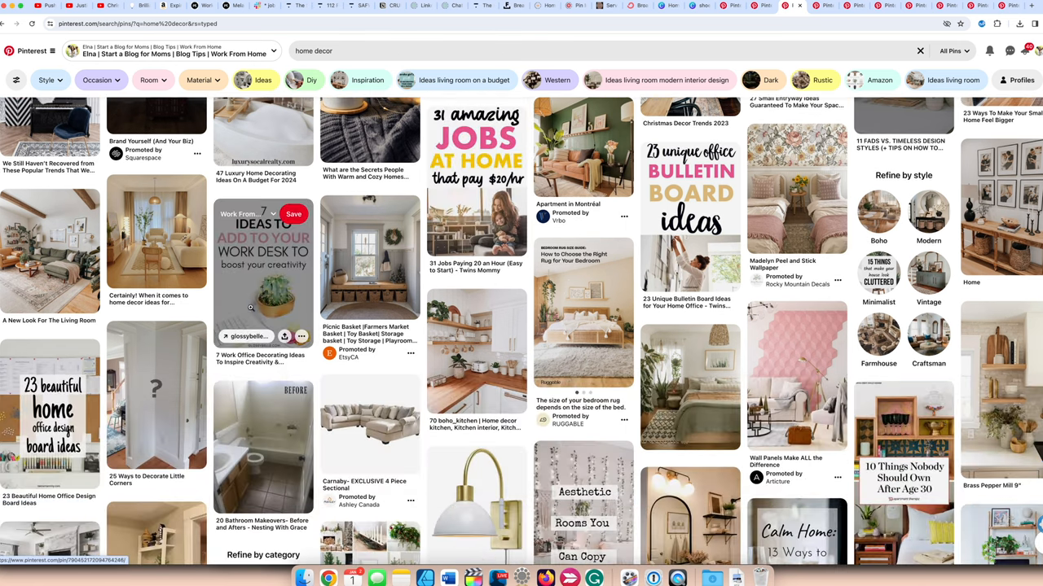
{"action": "scroll", "scroll_direction": "down", "scroll_amount": 3}
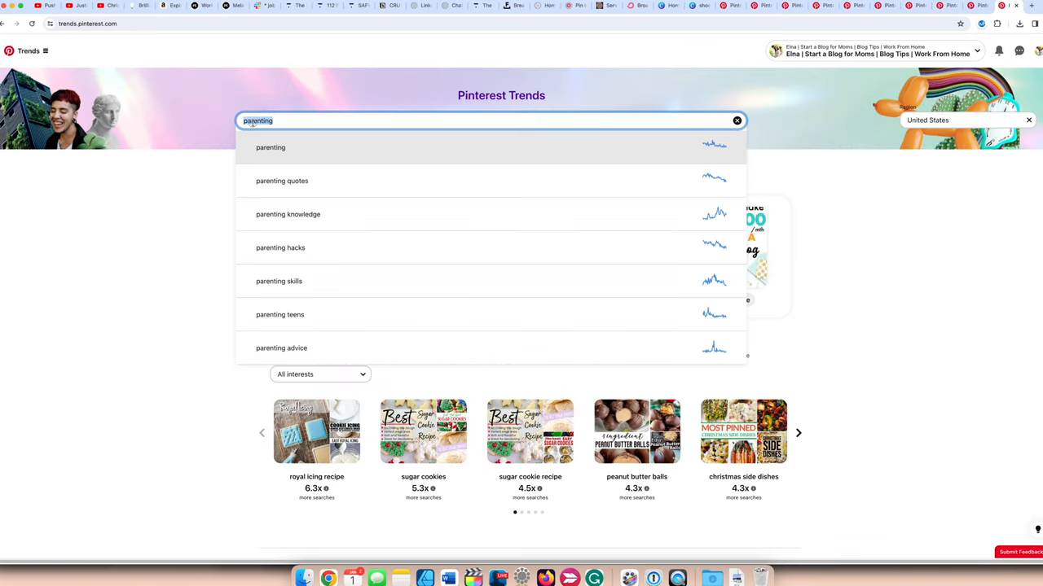
Enter 'home decor' in Trends to see suggestions like ideas, living room and bedroom.
{"action": "type", "text": "home decor"}
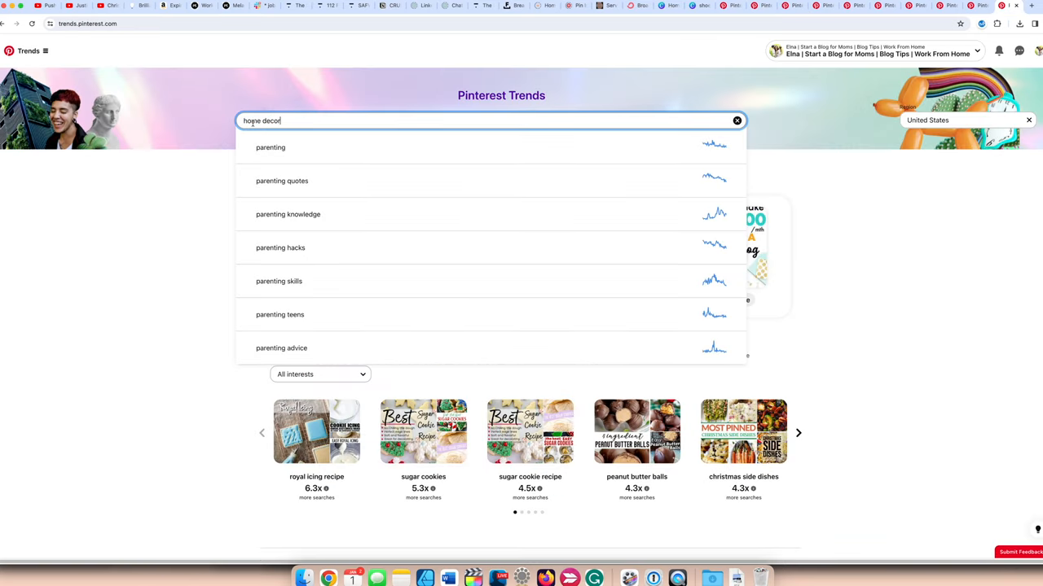
{"action": "type", "text": "home decor"}
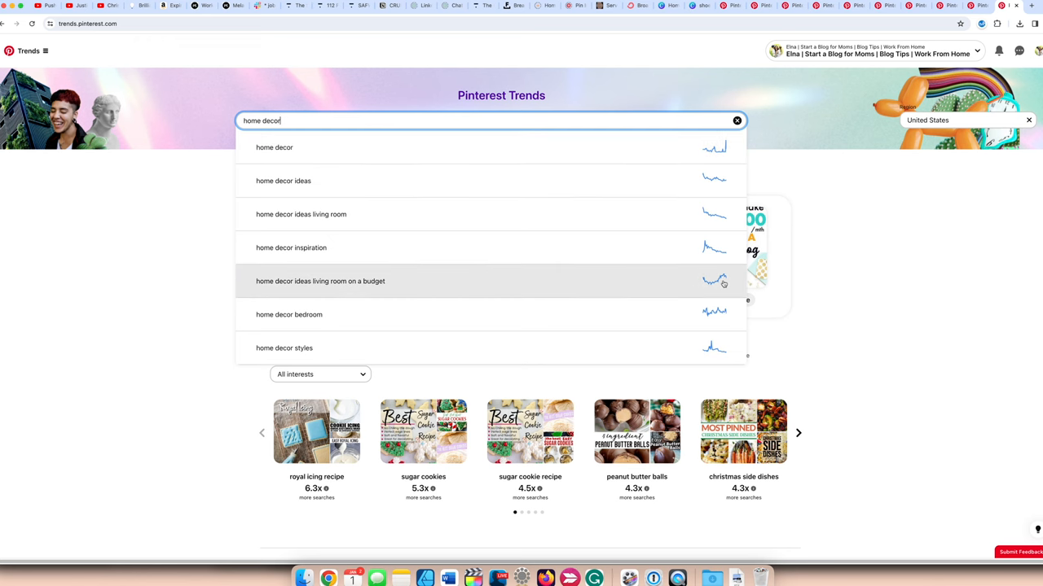
{"action": "mouse_move", "coordinate": [725, 285]}
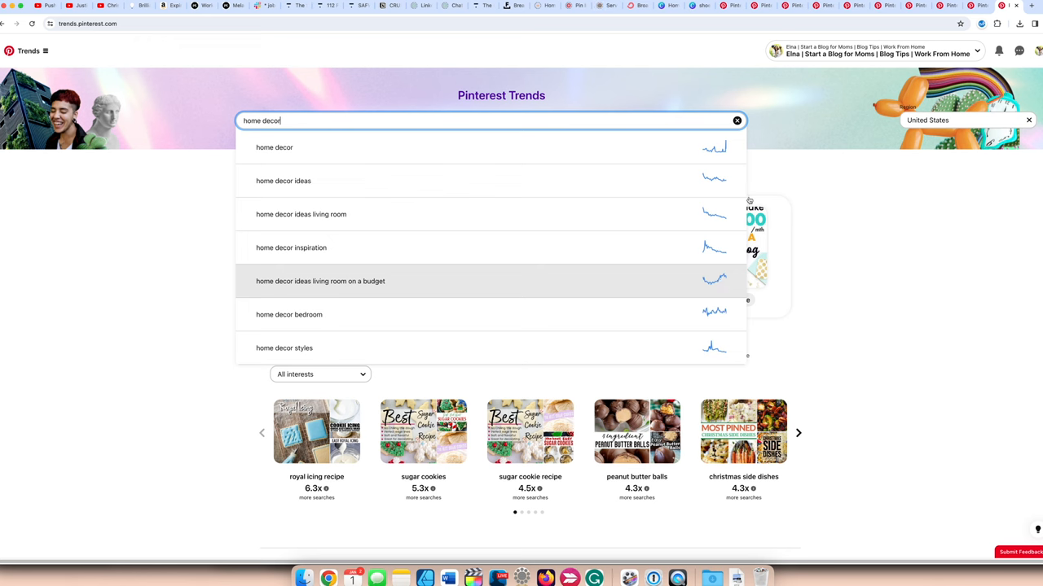
{"action": "mouse_move", "coordinate": [596, 357]}
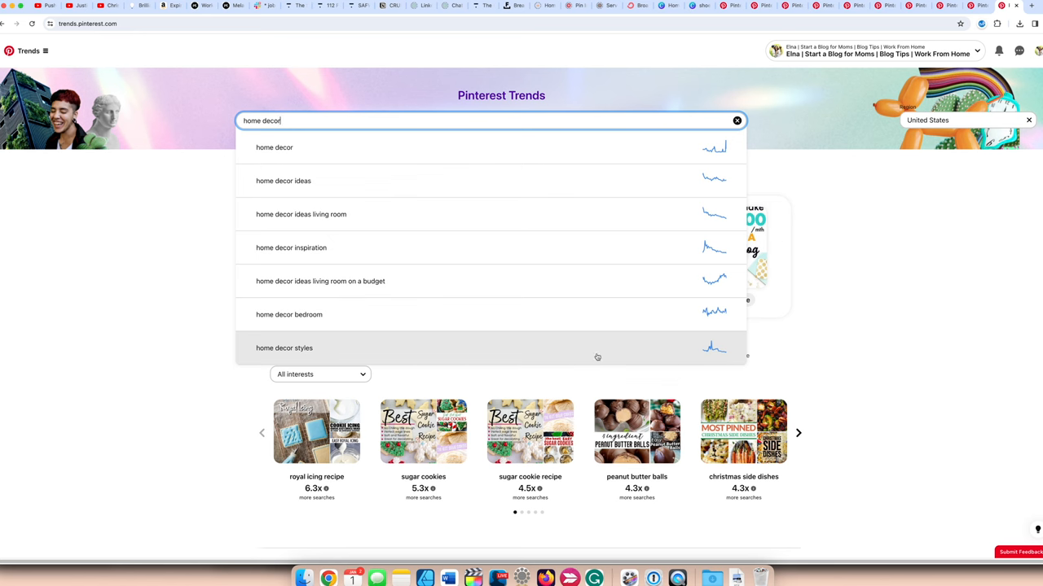
{"action": "mouse_move", "coordinate": [596, 349]}
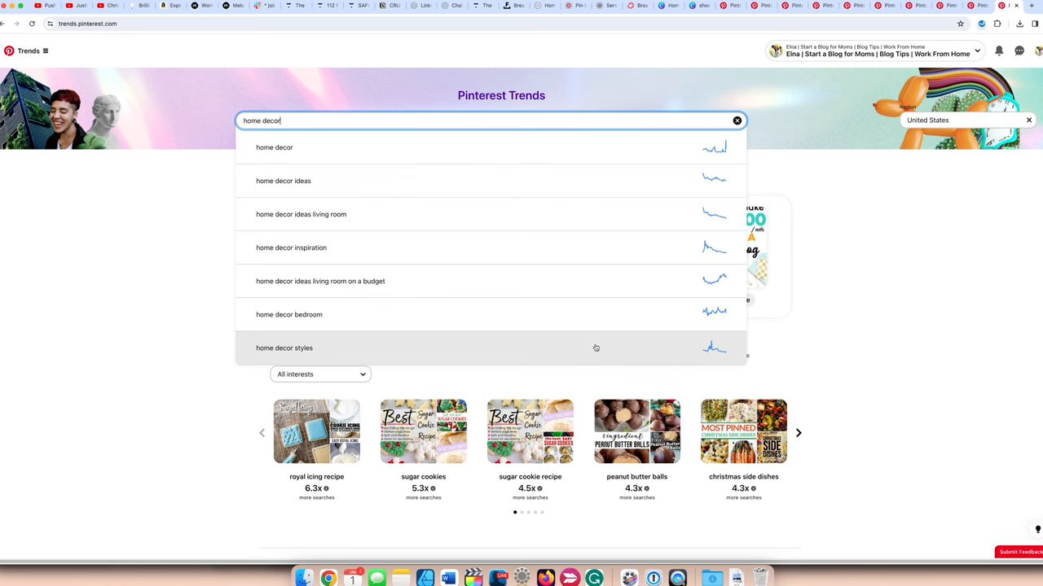
{"action": "mouse_move", "coordinate": [631, 348]}
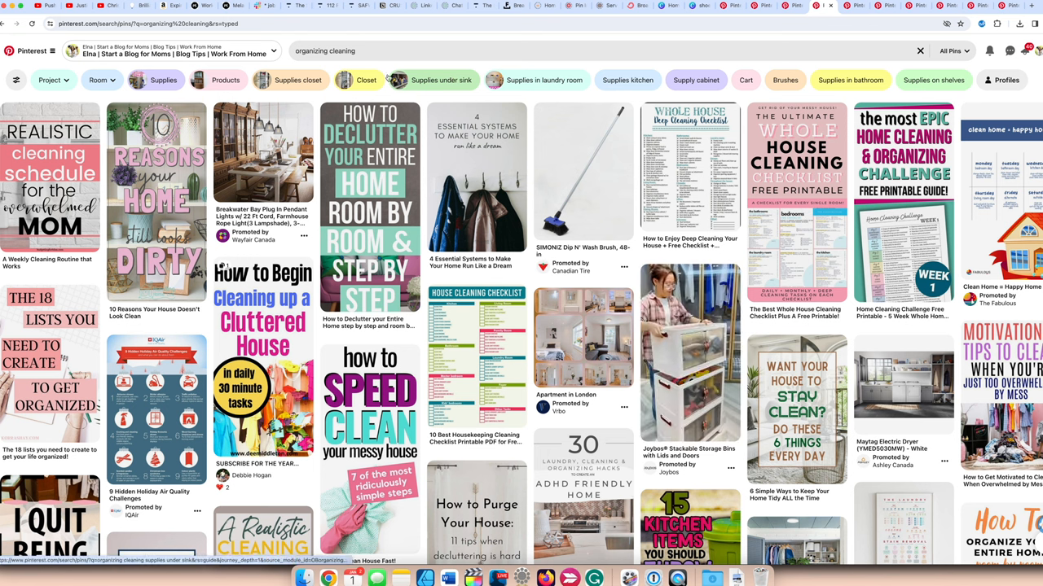
Browse the 'organizing cleaning' pin results and their filter chips.
{"action": "left_click", "coordinate": [97, 80]}
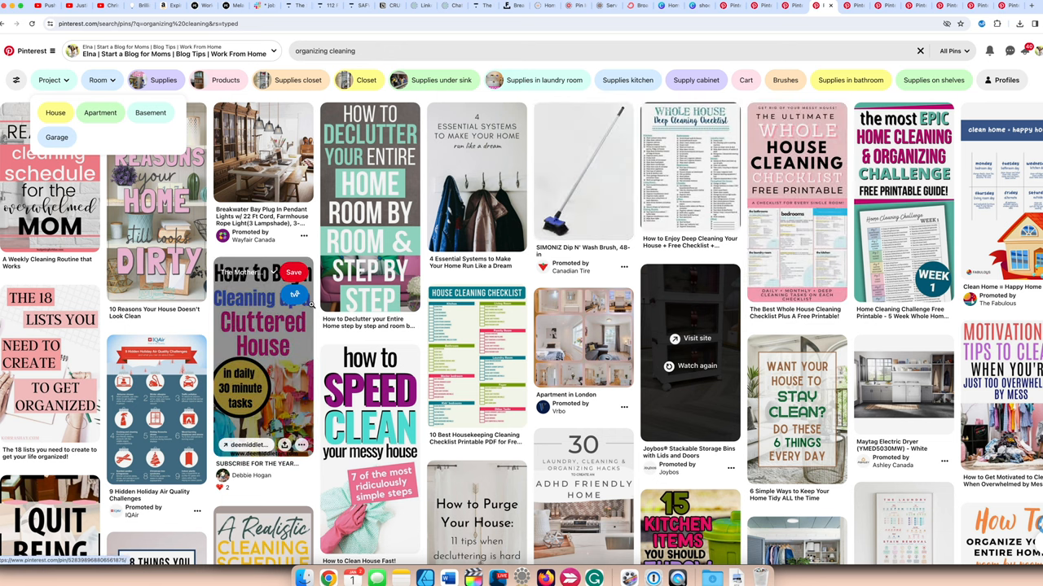
{"action": "left_click", "coordinate": [627, 80]}
{"action": "type", "text": "organi"}
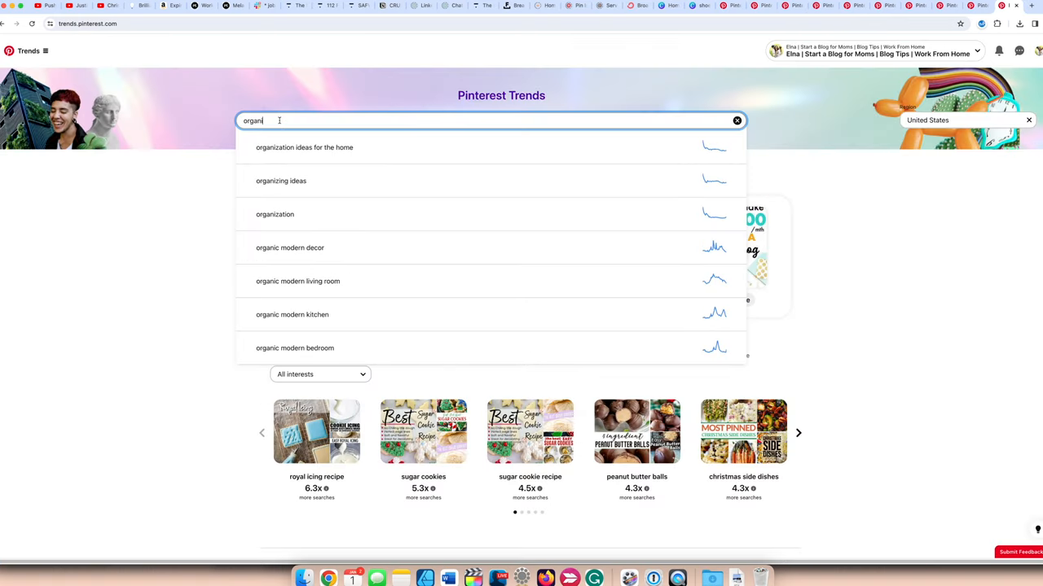
{"action": "mouse_move", "coordinate": [443, 215]}
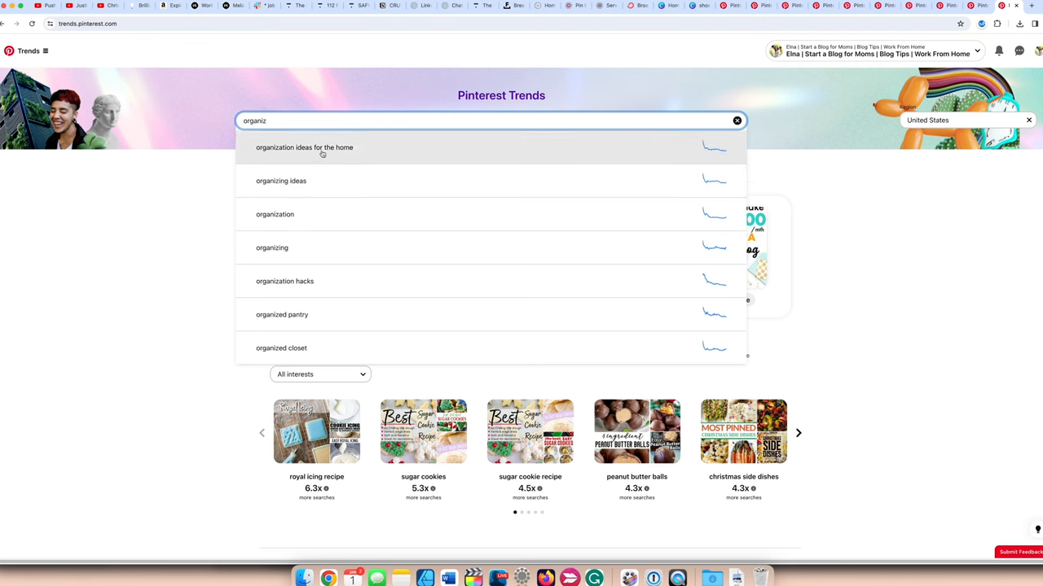
{"action": "mouse_move", "coordinate": [340, 247]}
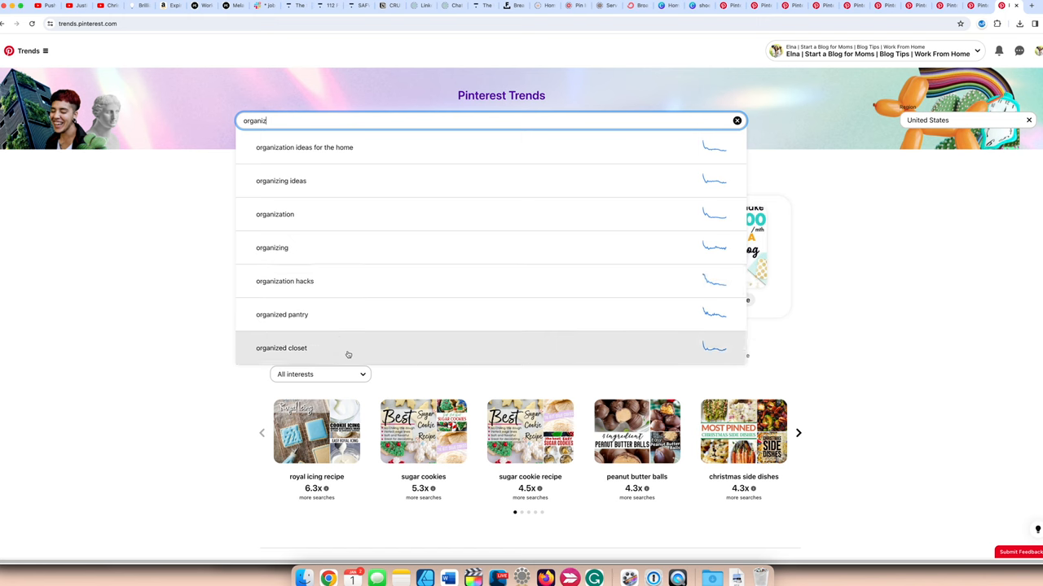
{"action": "mouse_move", "coordinate": [593, 320]}
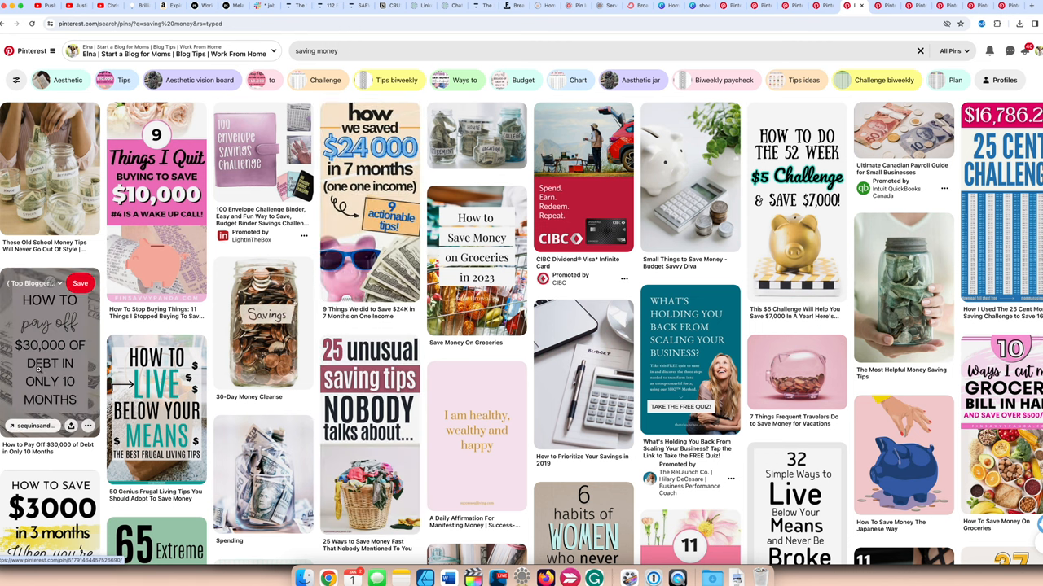
{"action": "mouse_move", "coordinate": [155, 407]}
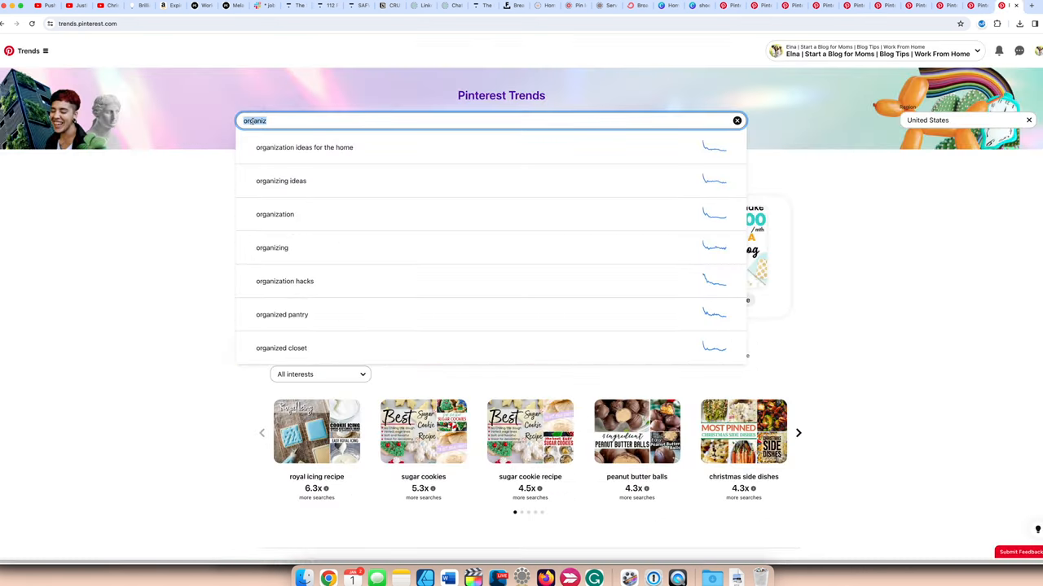
Enter 'save money' in Trends to see suggestions like tips, ways and on a low income.
{"action": "type", "text": "save money"}
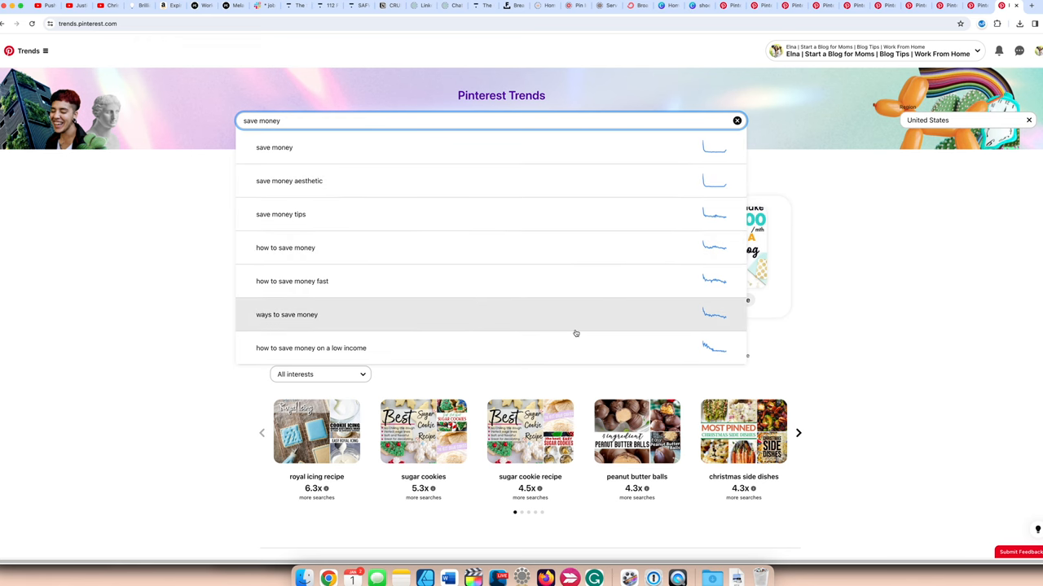
{"action": "mouse_move", "coordinate": [570, 321]}
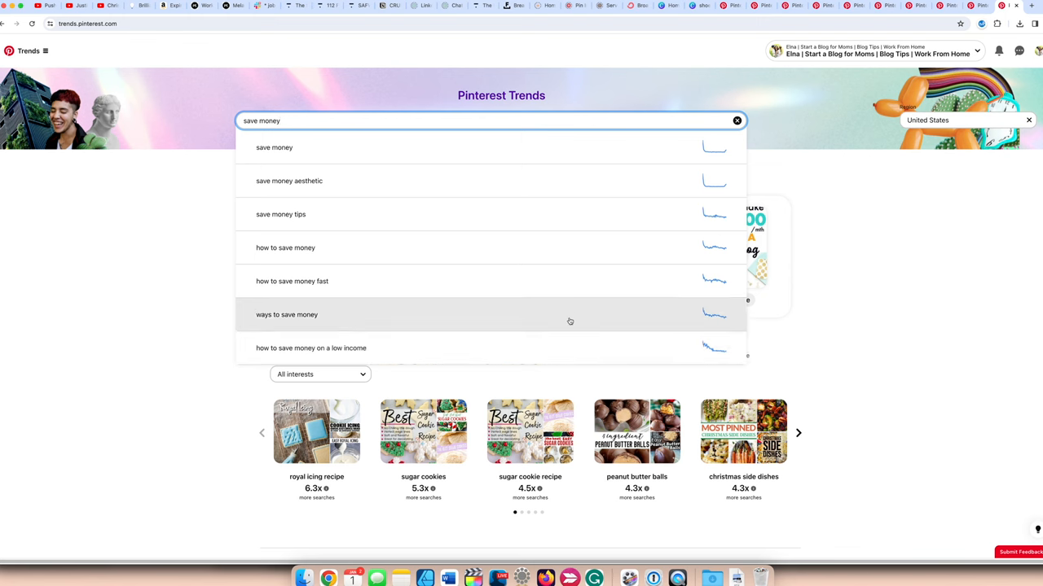
{"action": "mouse_move", "coordinate": [570, 285]}
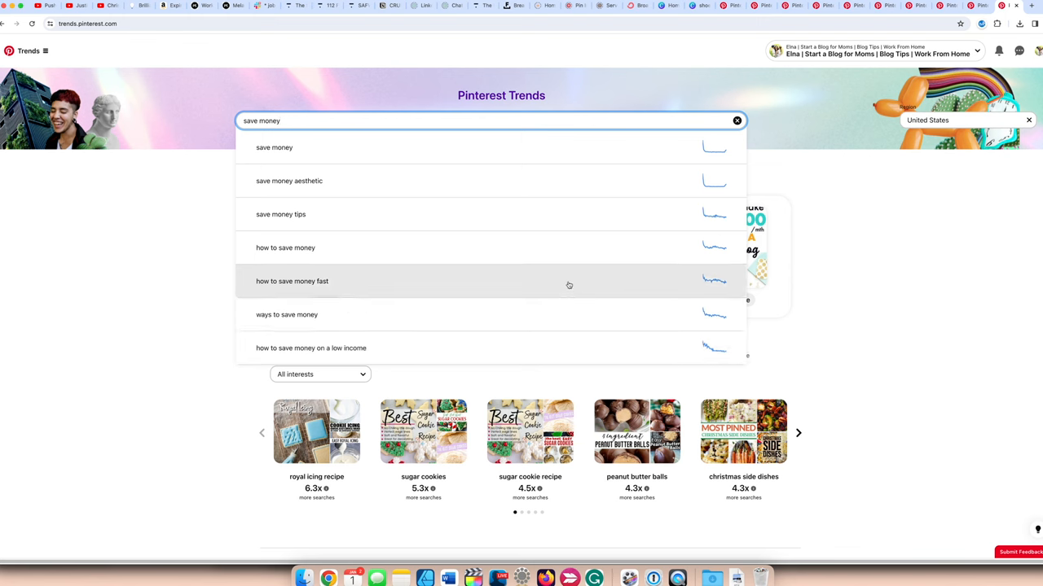
{"action": "mouse_move", "coordinate": [357, 215]}
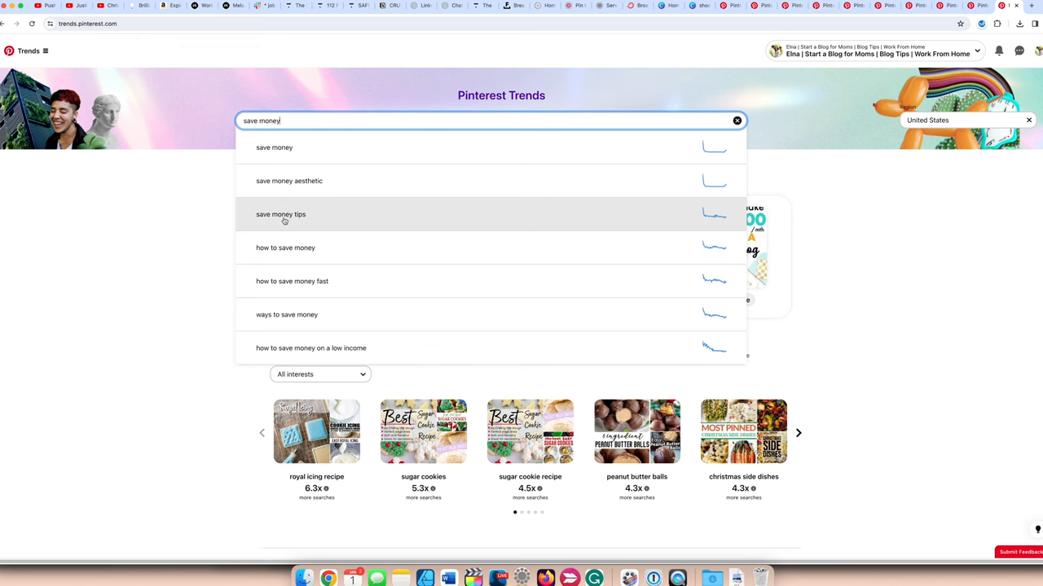
{"action": "mouse_move", "coordinate": [285, 248]}
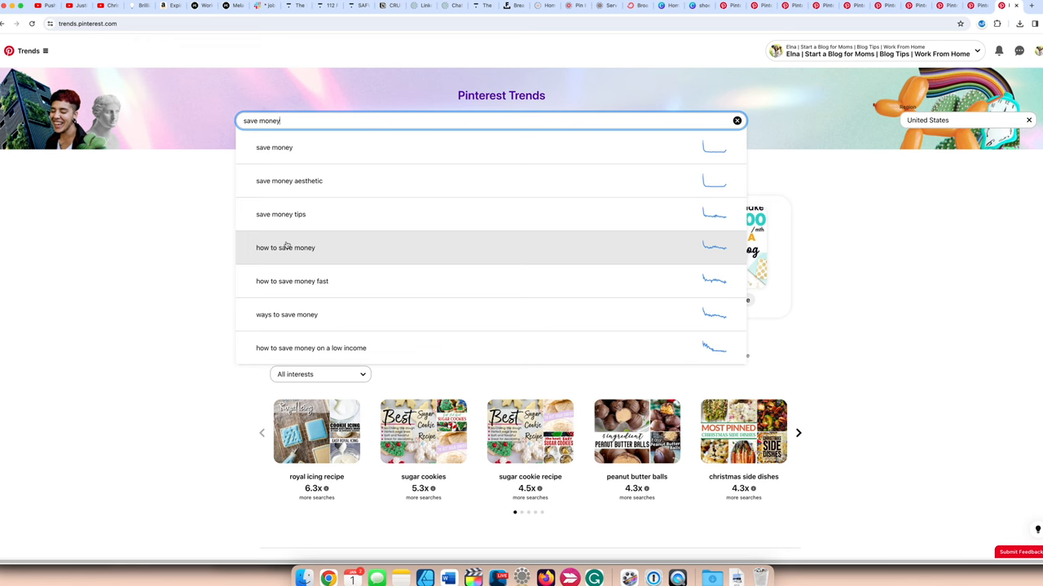
{"action": "mouse_move", "coordinate": [291, 280]}
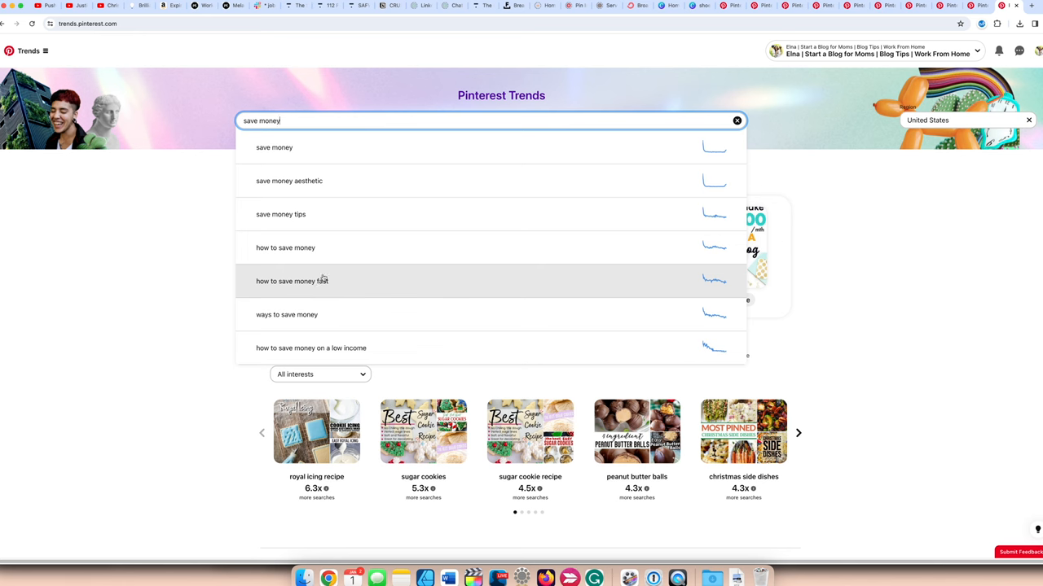
{"action": "mouse_move", "coordinate": [480, 150]}
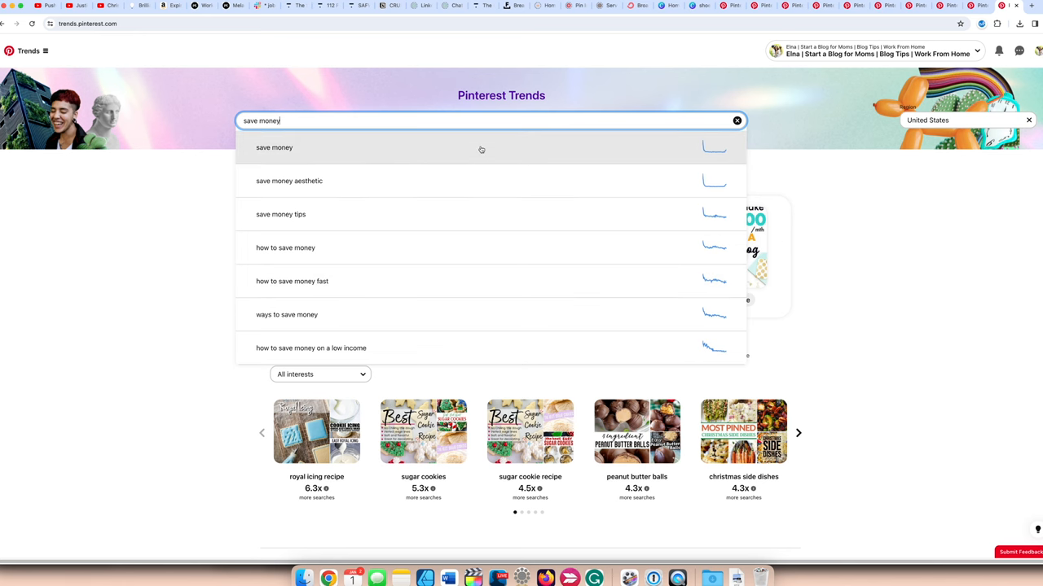
{"action": "mouse_move", "coordinate": [720, 107]}
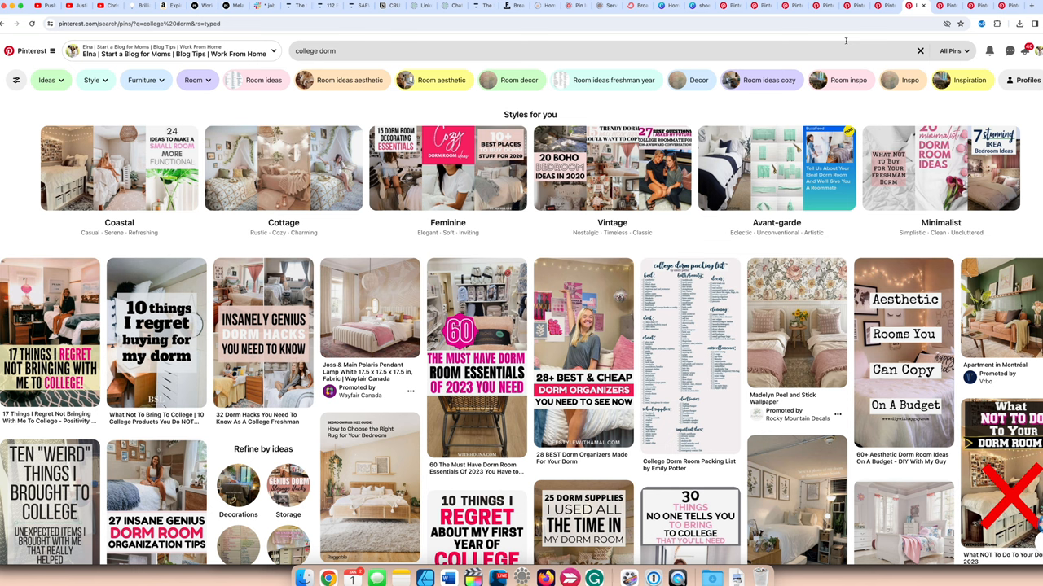
{"action": "mouse_move", "coordinate": [769, 153]}
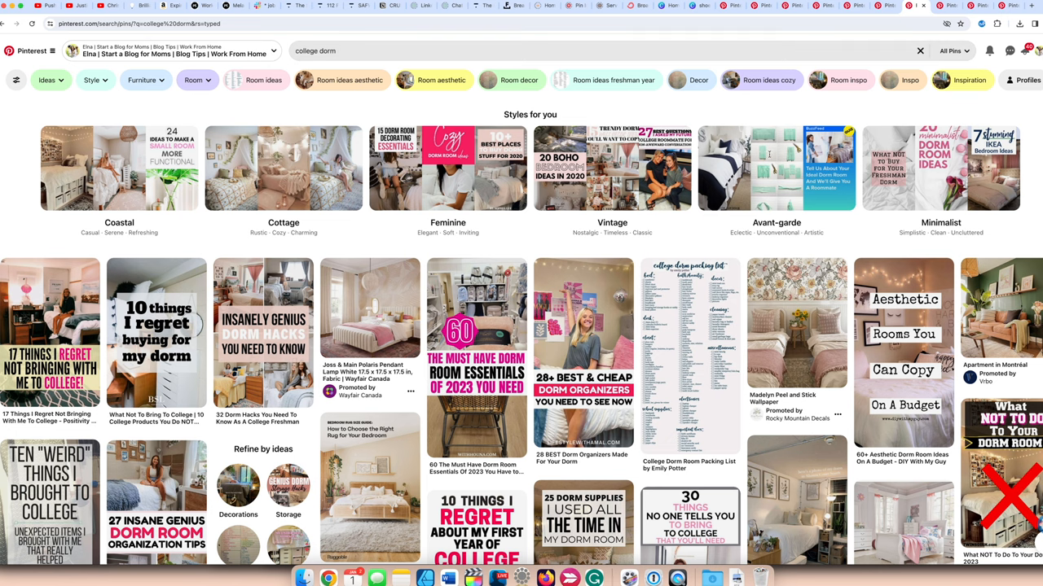
Scroll the college dorm pins and show the Room filter's room-type options.
{"action": "scroll", "scroll_direction": "down", "scroll_amount": 3}
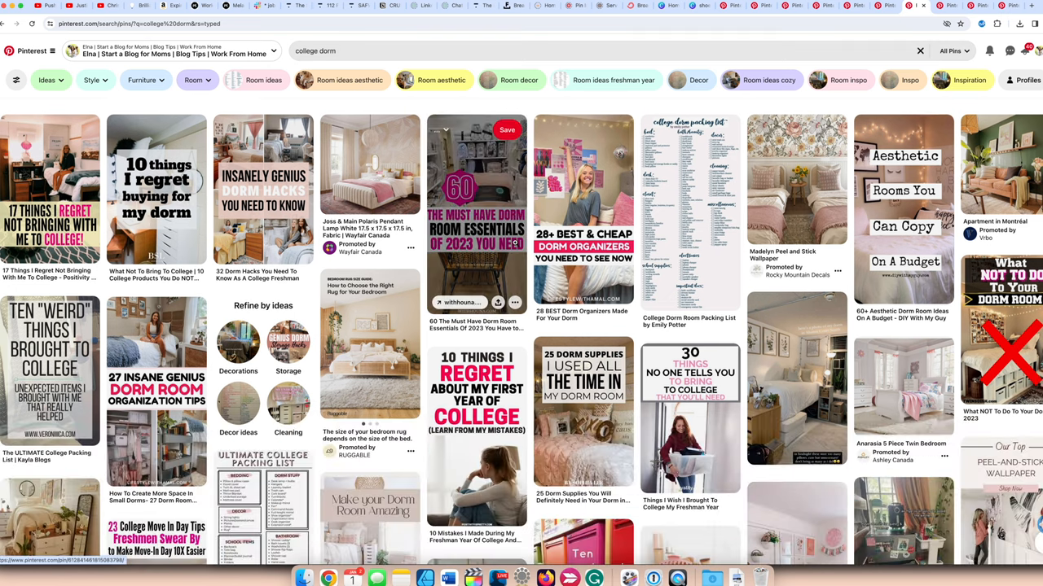
{"action": "scroll", "scroll_direction": "down", "scroll_amount": 3}
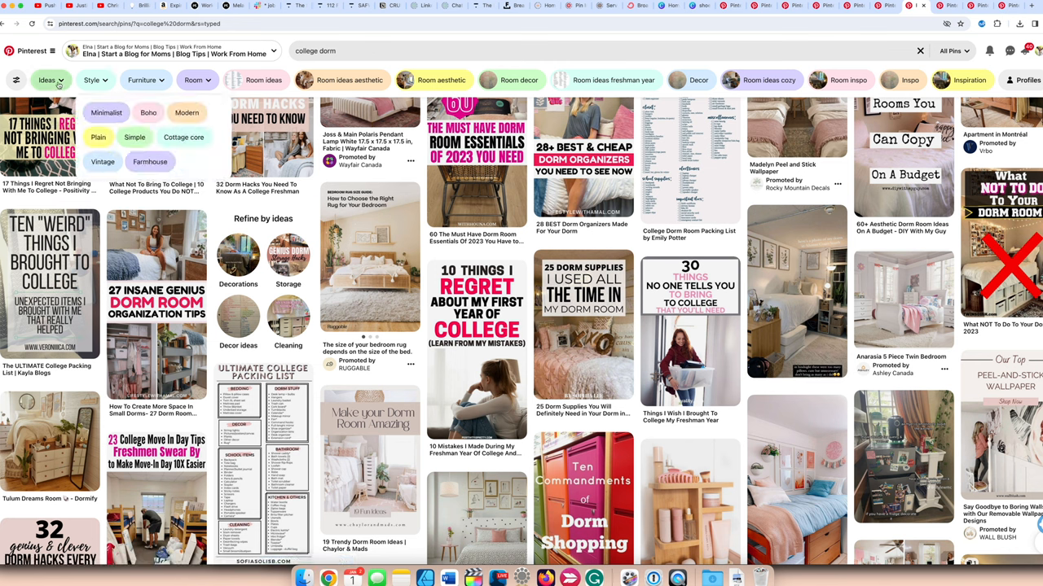
{"action": "left_click", "coordinate": [193, 80]}
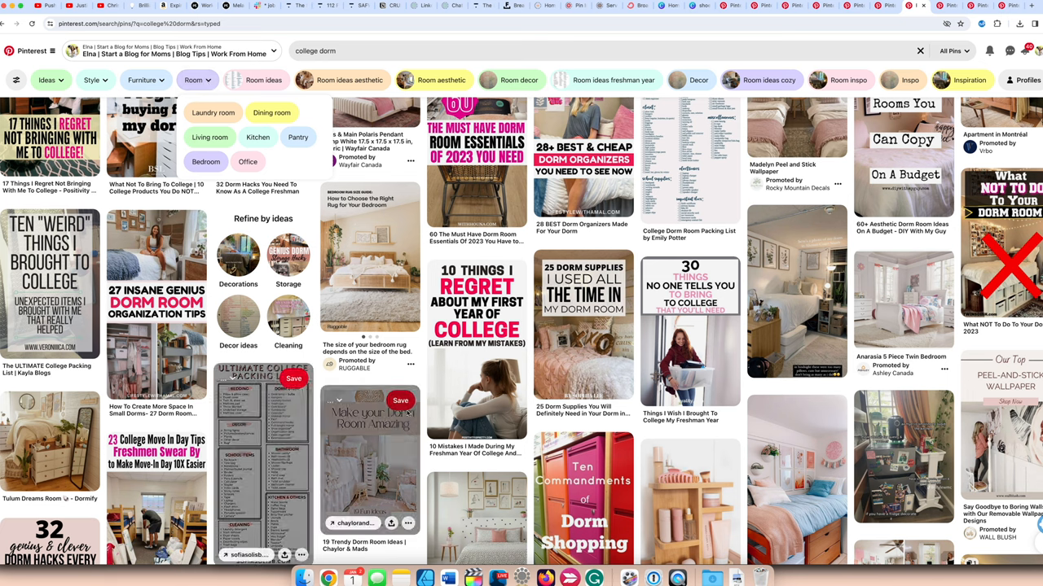
{"action": "scroll", "scroll_direction": "down", "scroll_amount": 3}
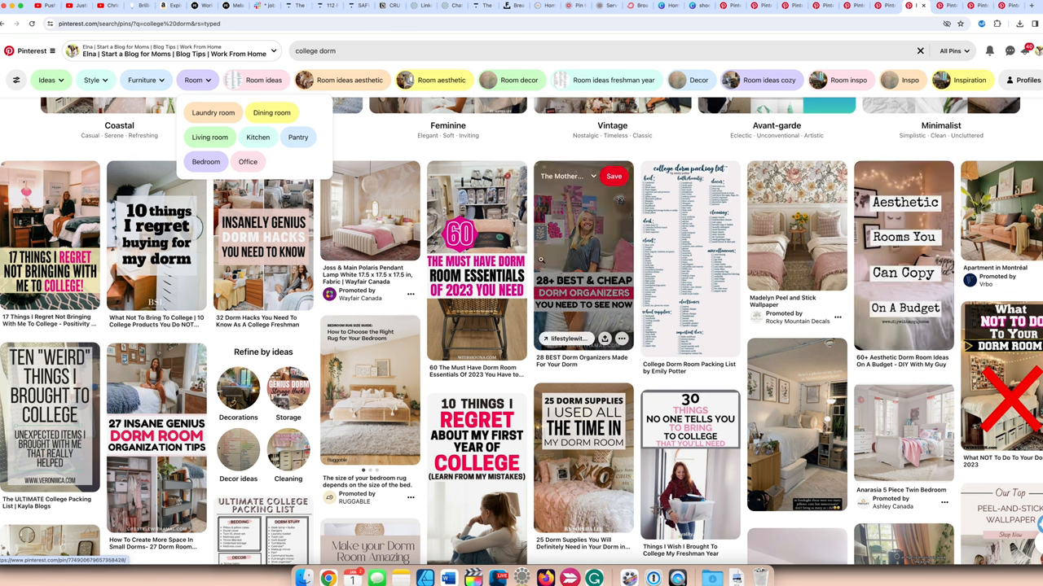
{"action": "mouse_move", "coordinate": [475, 260]}
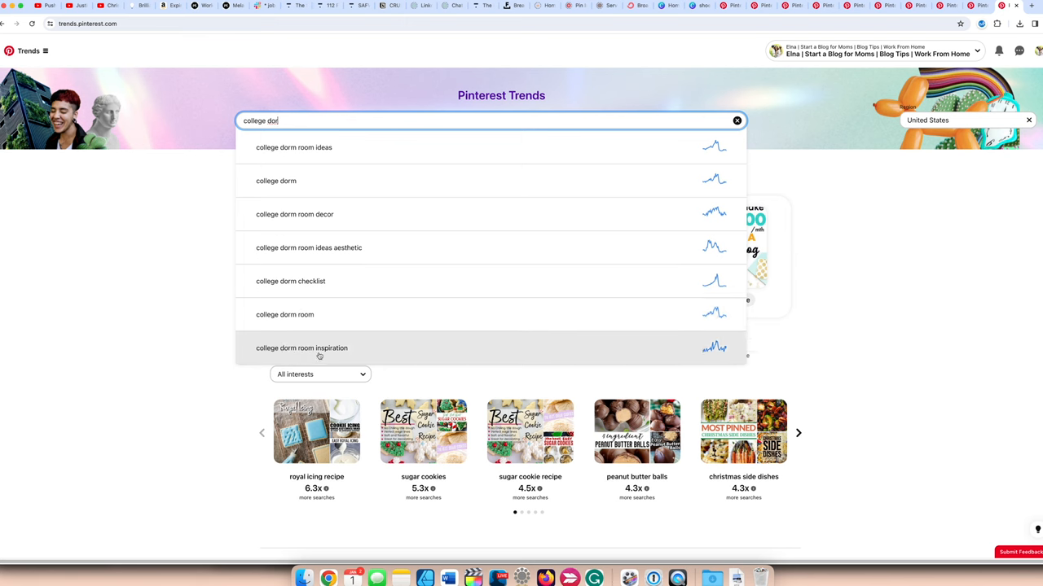
Edit the Trends query toward 'college dorm' to see its trending searches.
{"action": "key", "text": "Backspace"}
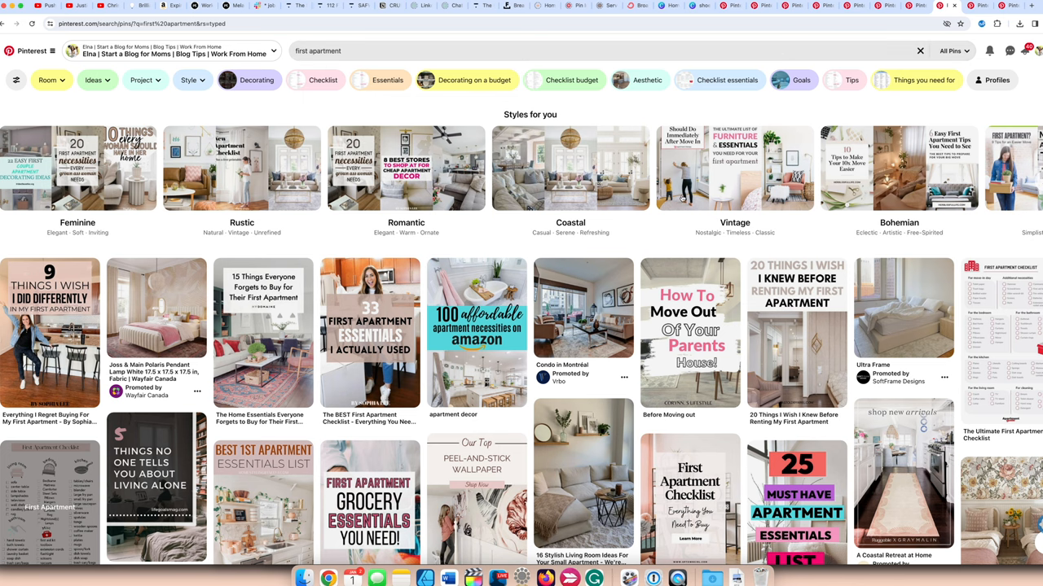
Scroll the first apartment pins, show their Room filter options, and return to Trends.
{"action": "scroll", "scroll_direction": "down", "scroll_amount": 3}
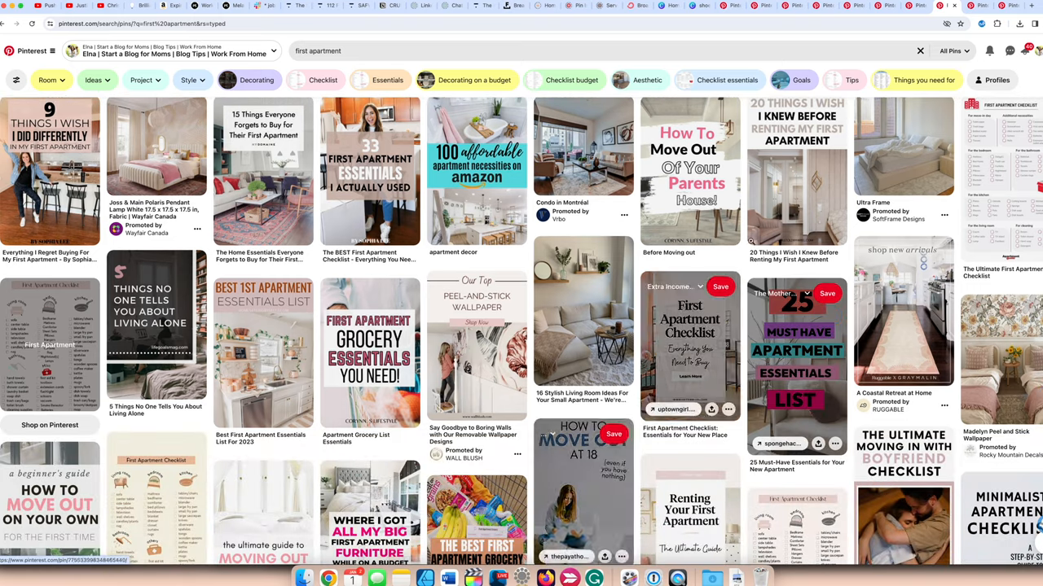
{"action": "scroll", "scroll_direction": "down", "scroll_amount": 3}
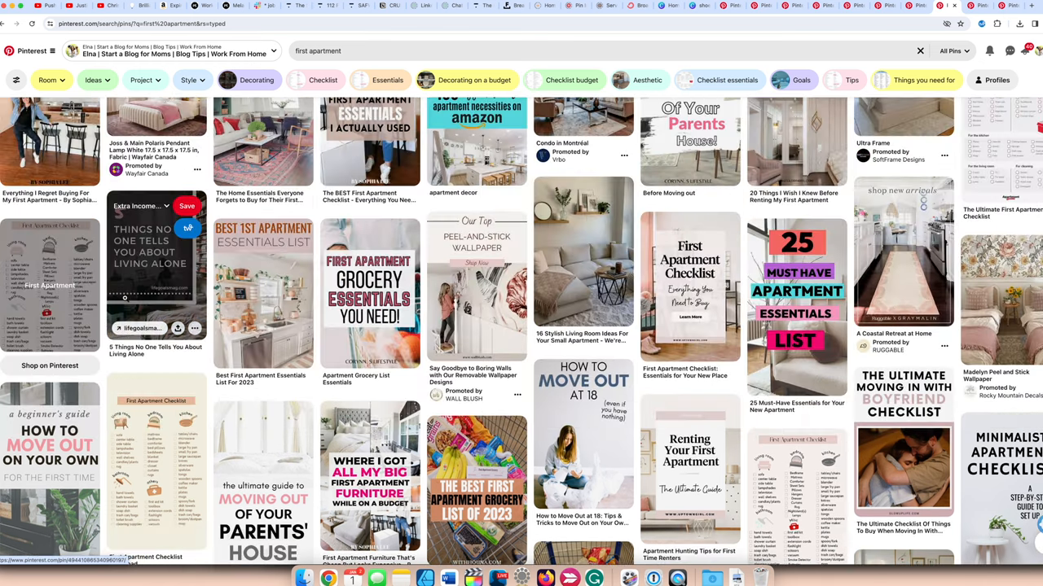
{"action": "left_click", "coordinate": [92, 80]}
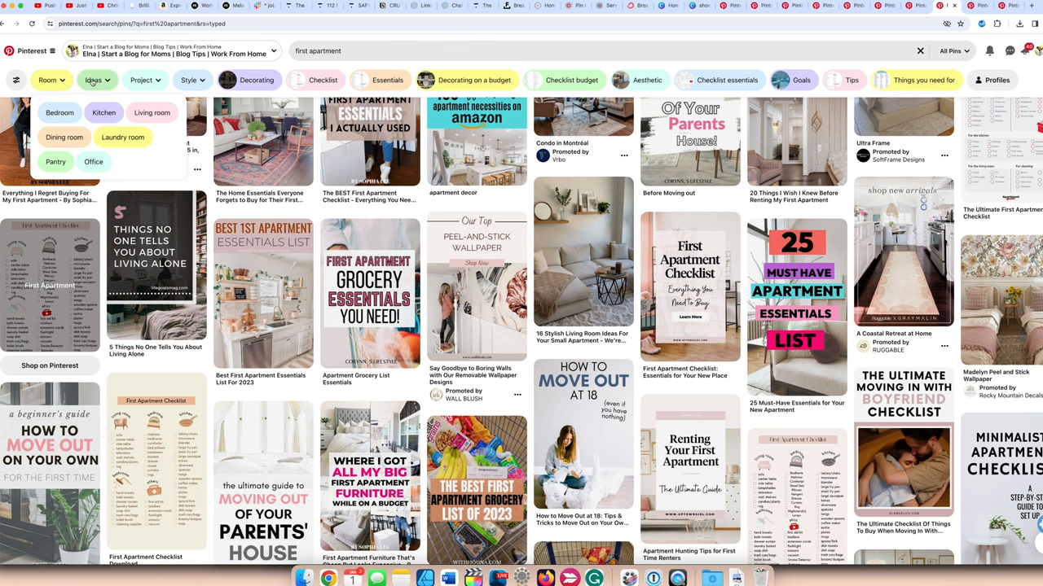
{"action": "left_click", "coordinate": [189, 80]}
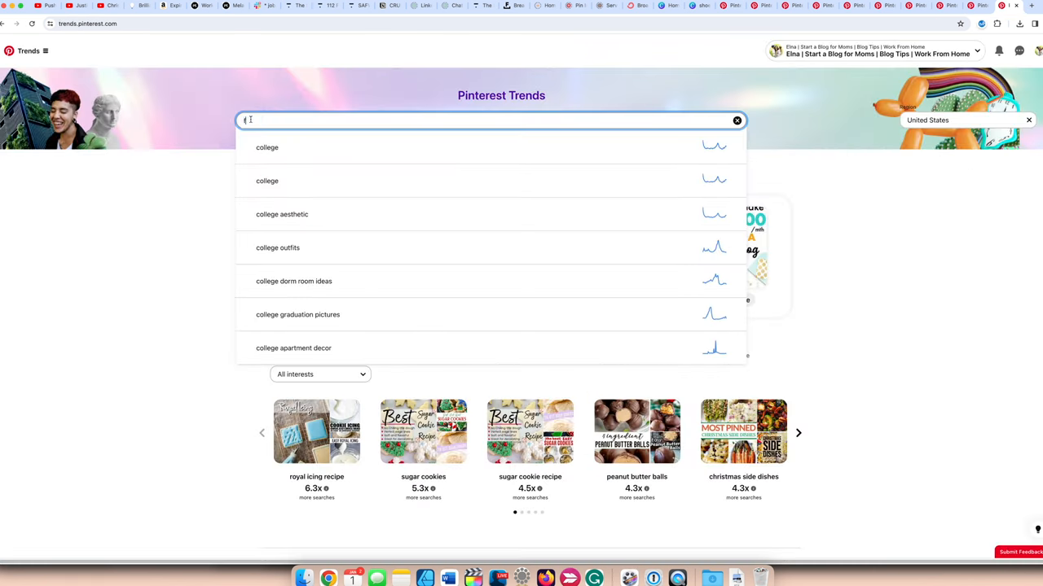
Enter 'first apar' in Trends to see first apartment checklist, decorating and essentials suggestions.
{"action": "type", "text": "first apar"}
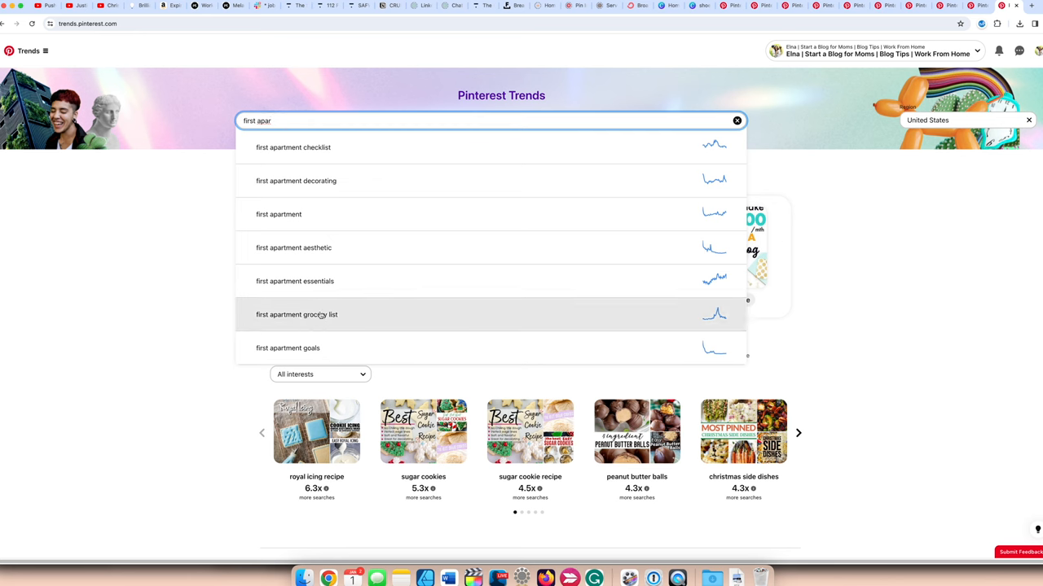
{"action": "mouse_move", "coordinate": [291, 218]}
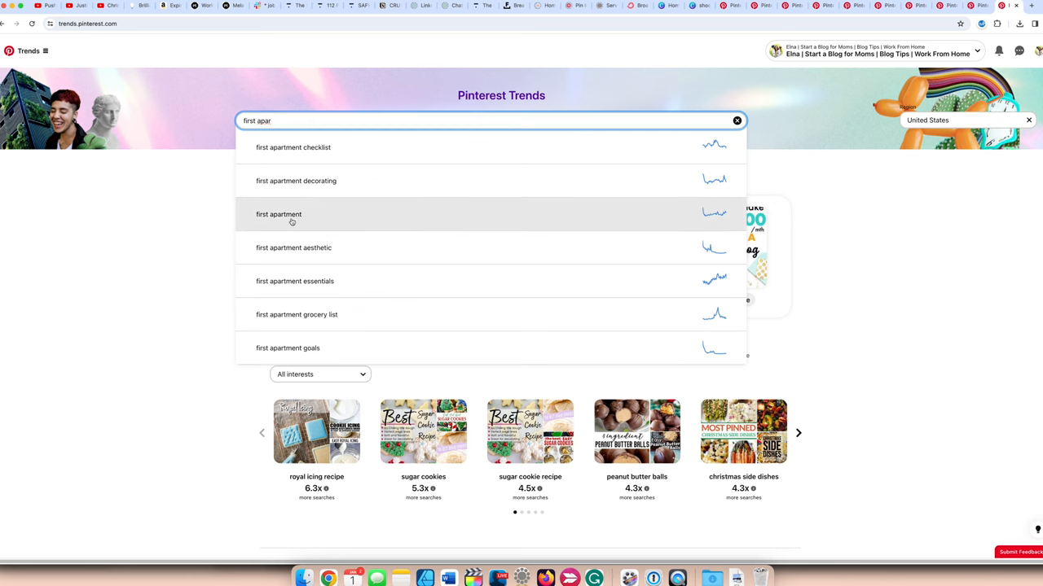
{"action": "mouse_move", "coordinate": [697, 221]}
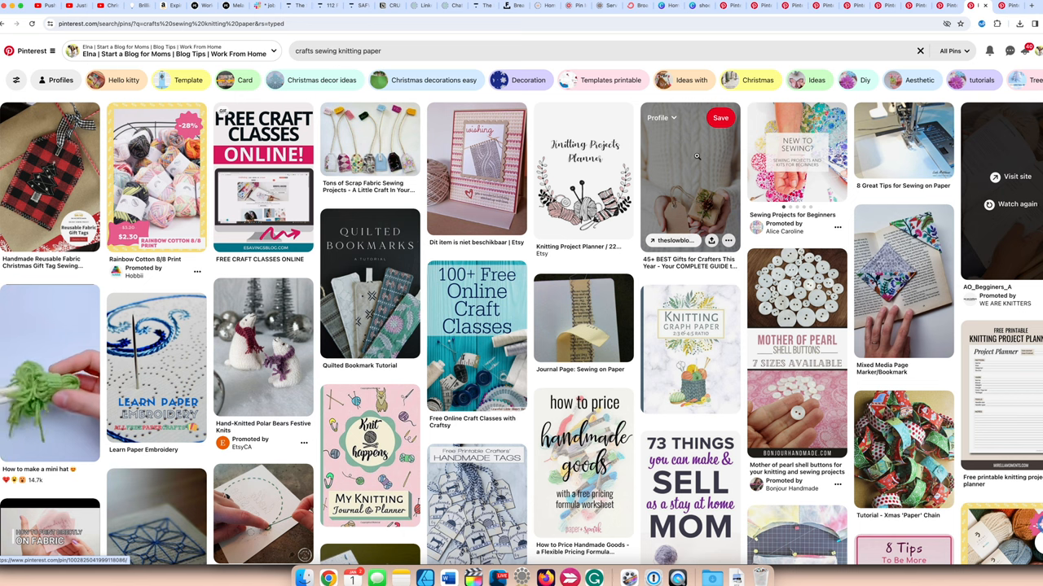
Scroll through the 'crafts sewing knitting paper' pin results.
{"action": "scroll", "scroll_direction": "down", "scroll_amount": 3}
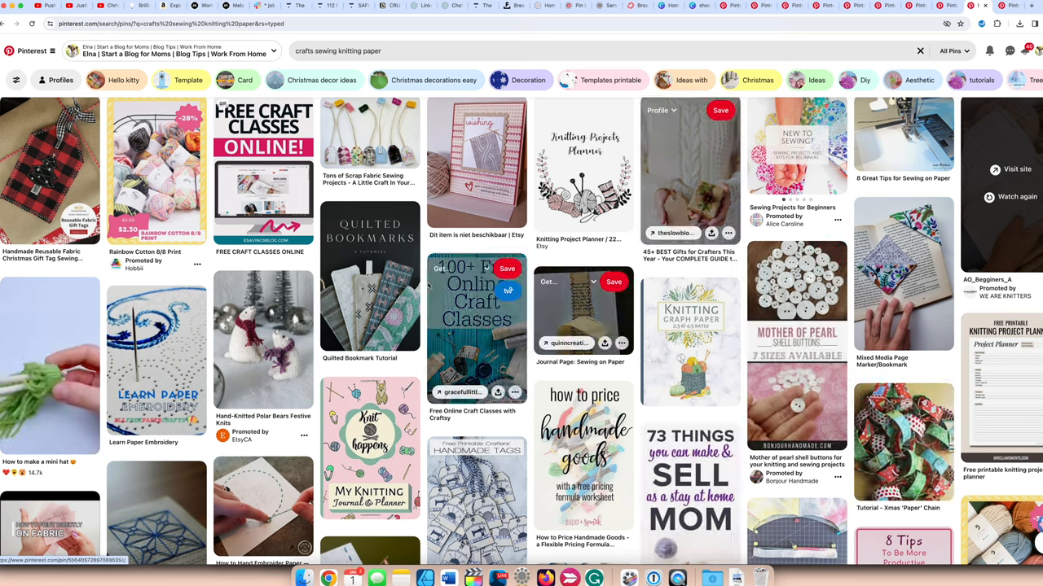
{"action": "scroll", "scroll_direction": "down", "scroll_amount": 3}
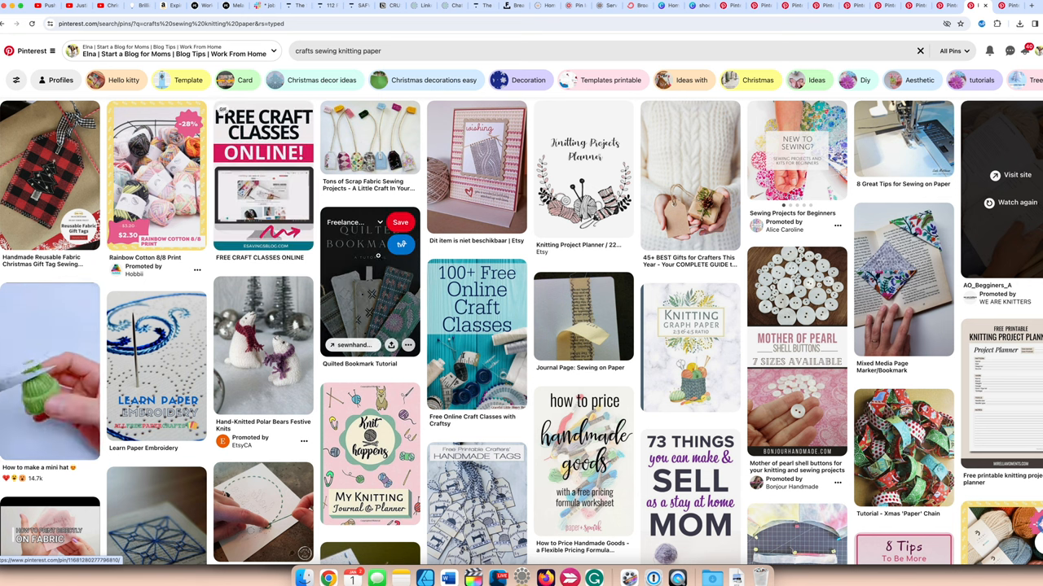
{"action": "scroll", "scroll_direction": "down", "scroll_amount": 3}
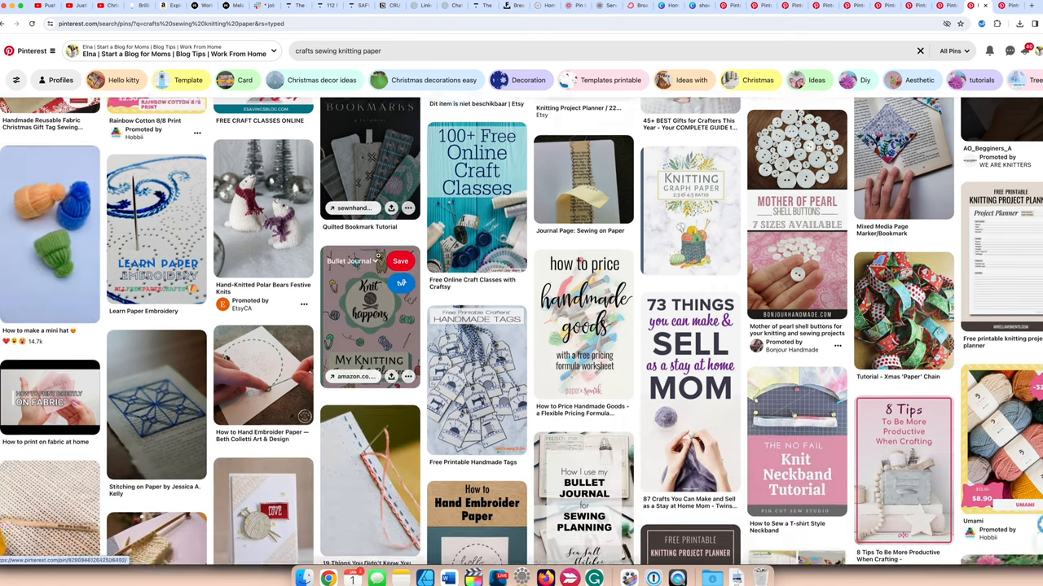
{"action": "scroll", "scroll_direction": "down", "scroll_amount": 3}
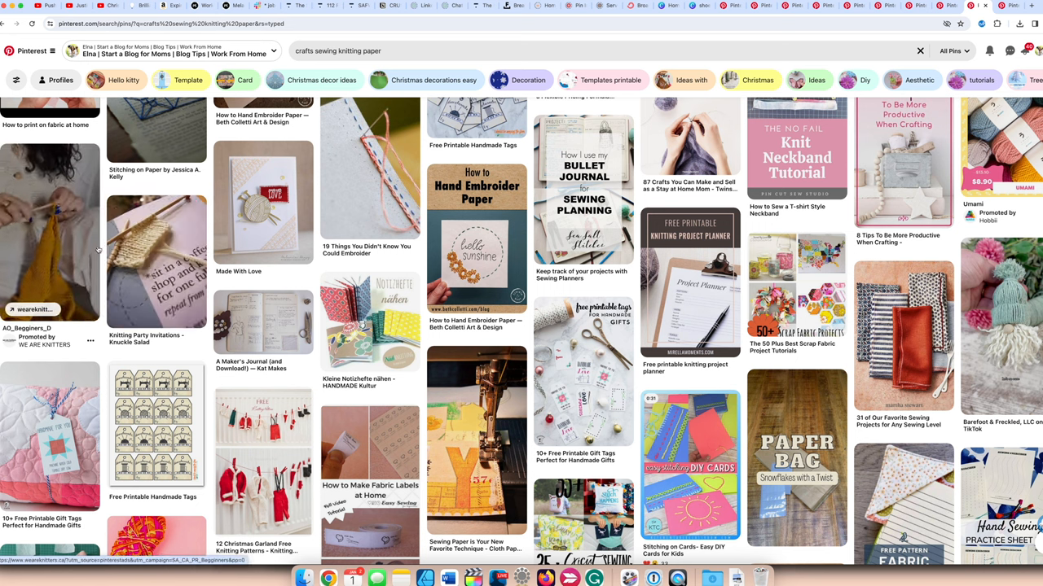
{"action": "mouse_move", "coordinate": [476, 236]}
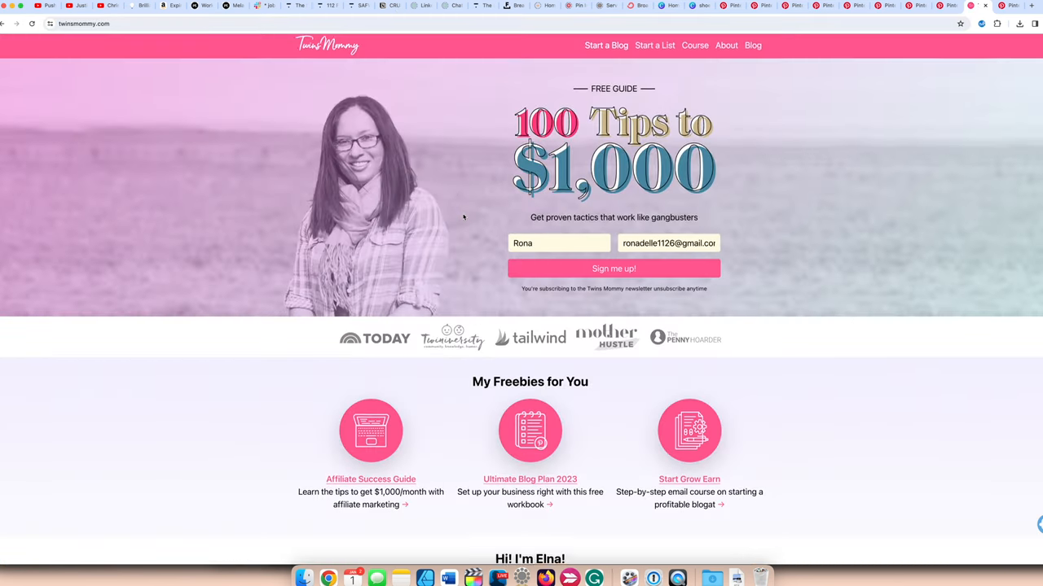
Reach My Freebies and launch the free Start Grow Earn 6-day blogging course page.
{"action": "scroll", "scroll_direction": "down", "scroll_amount": 3}
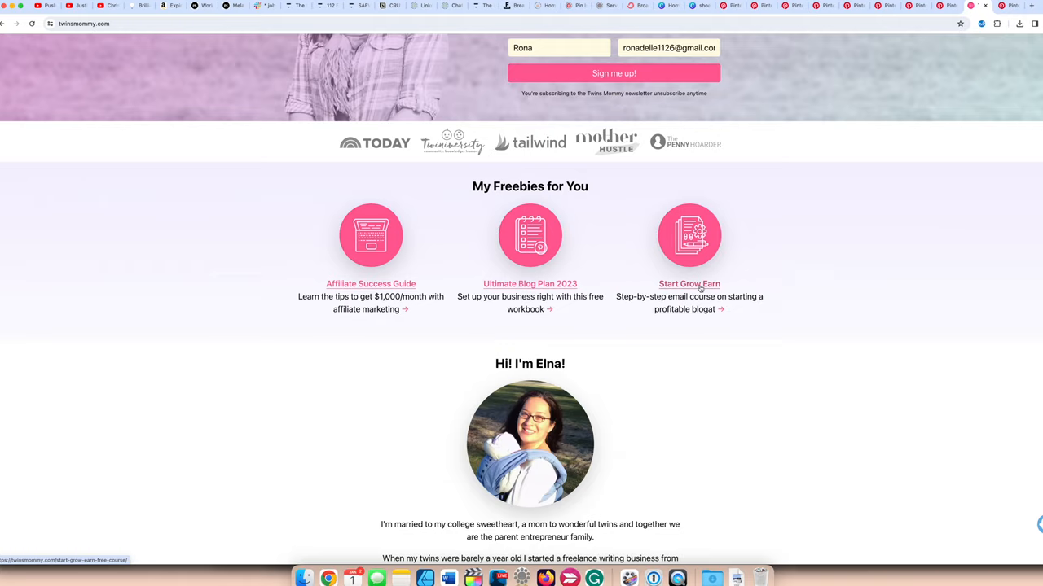
{"action": "left_click", "coordinate": [689, 283]}
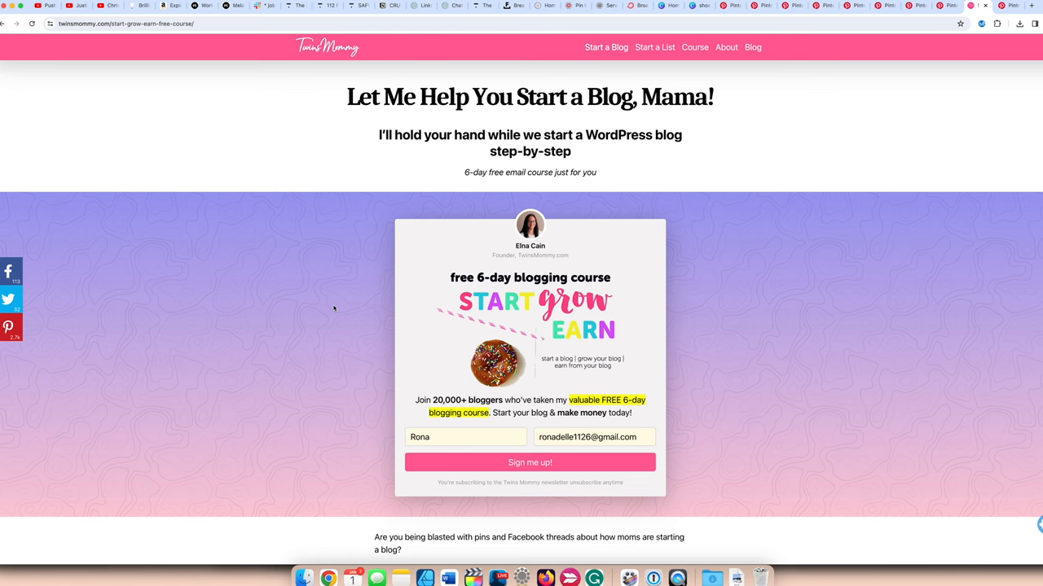
{"action": "mouse_move", "coordinate": [333, 306]}
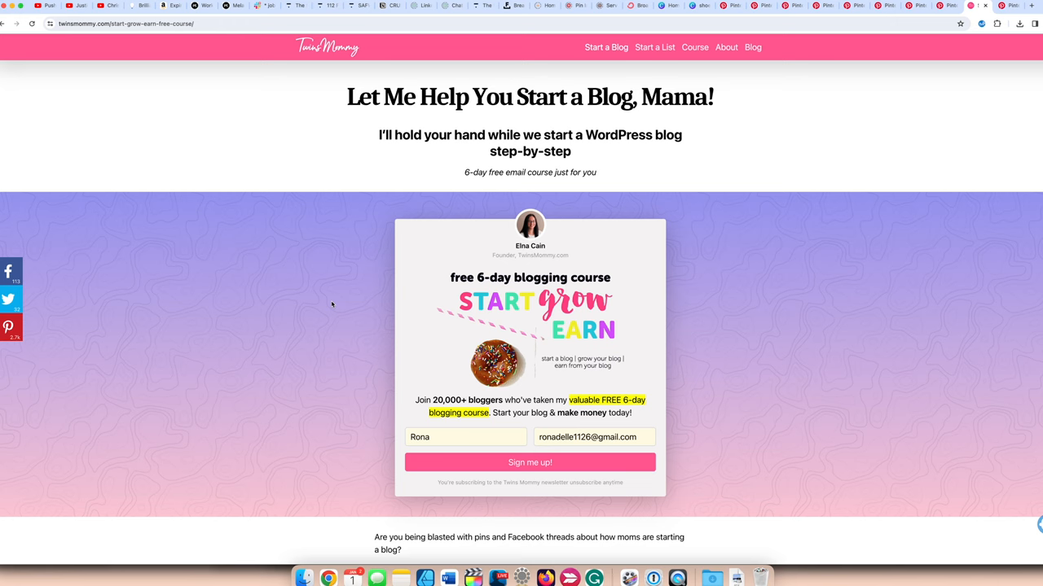
{"action": "mouse_move", "coordinate": [208, 205]}
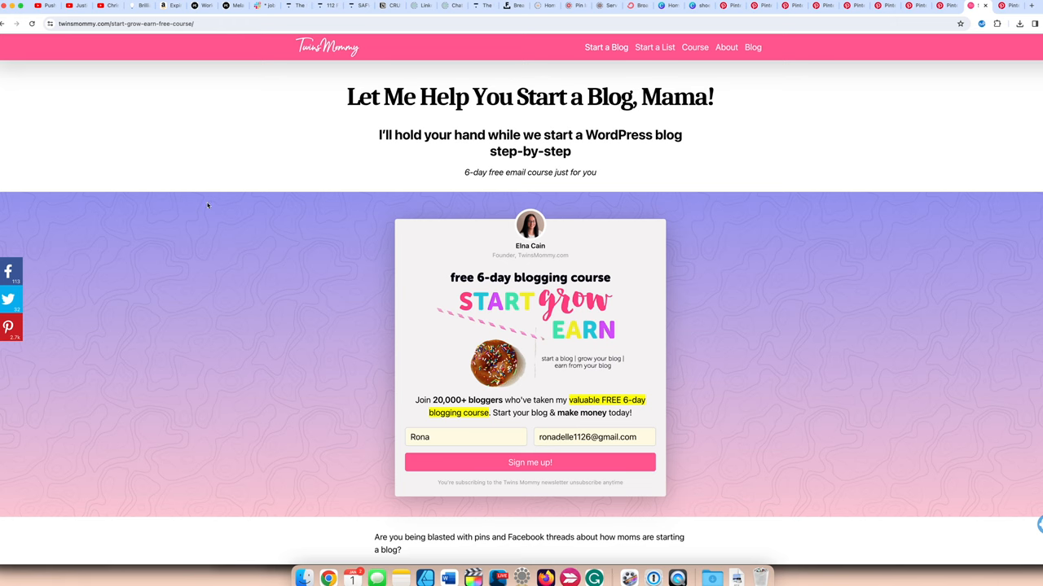